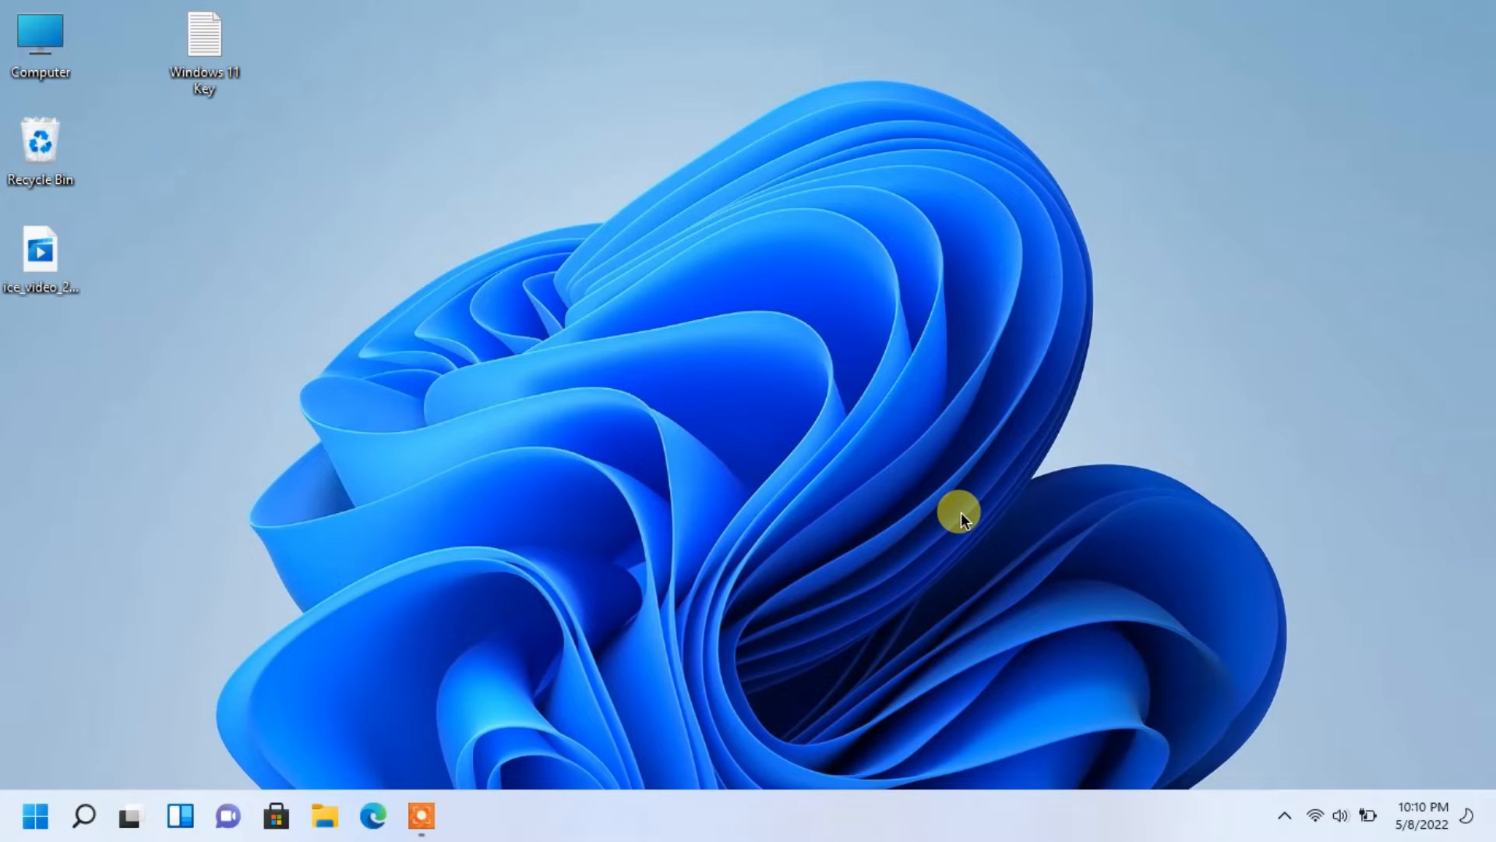
mouse_move(959, 525)
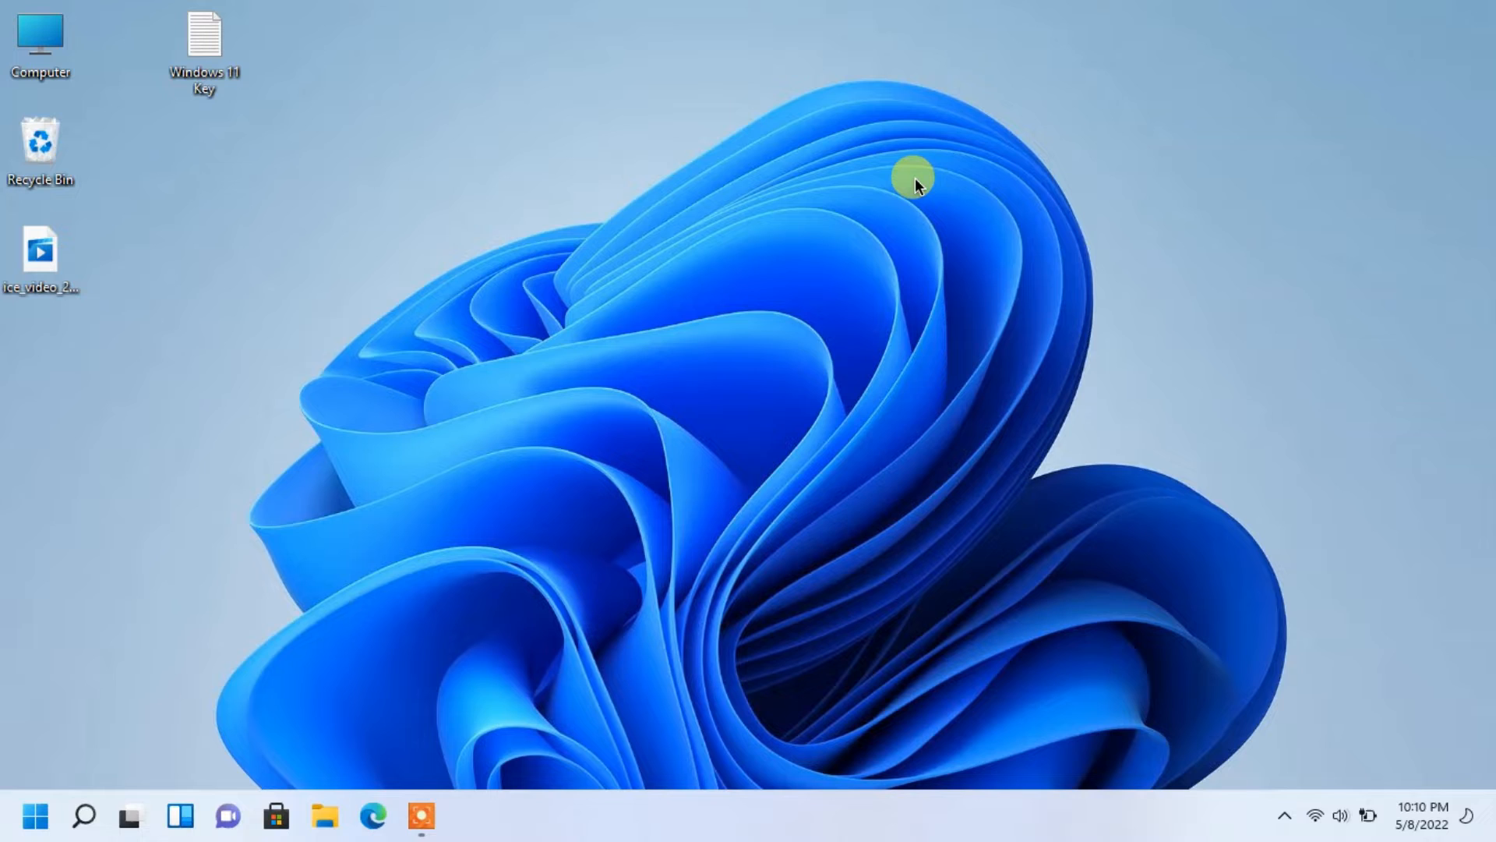
mouse_move(914, 190)
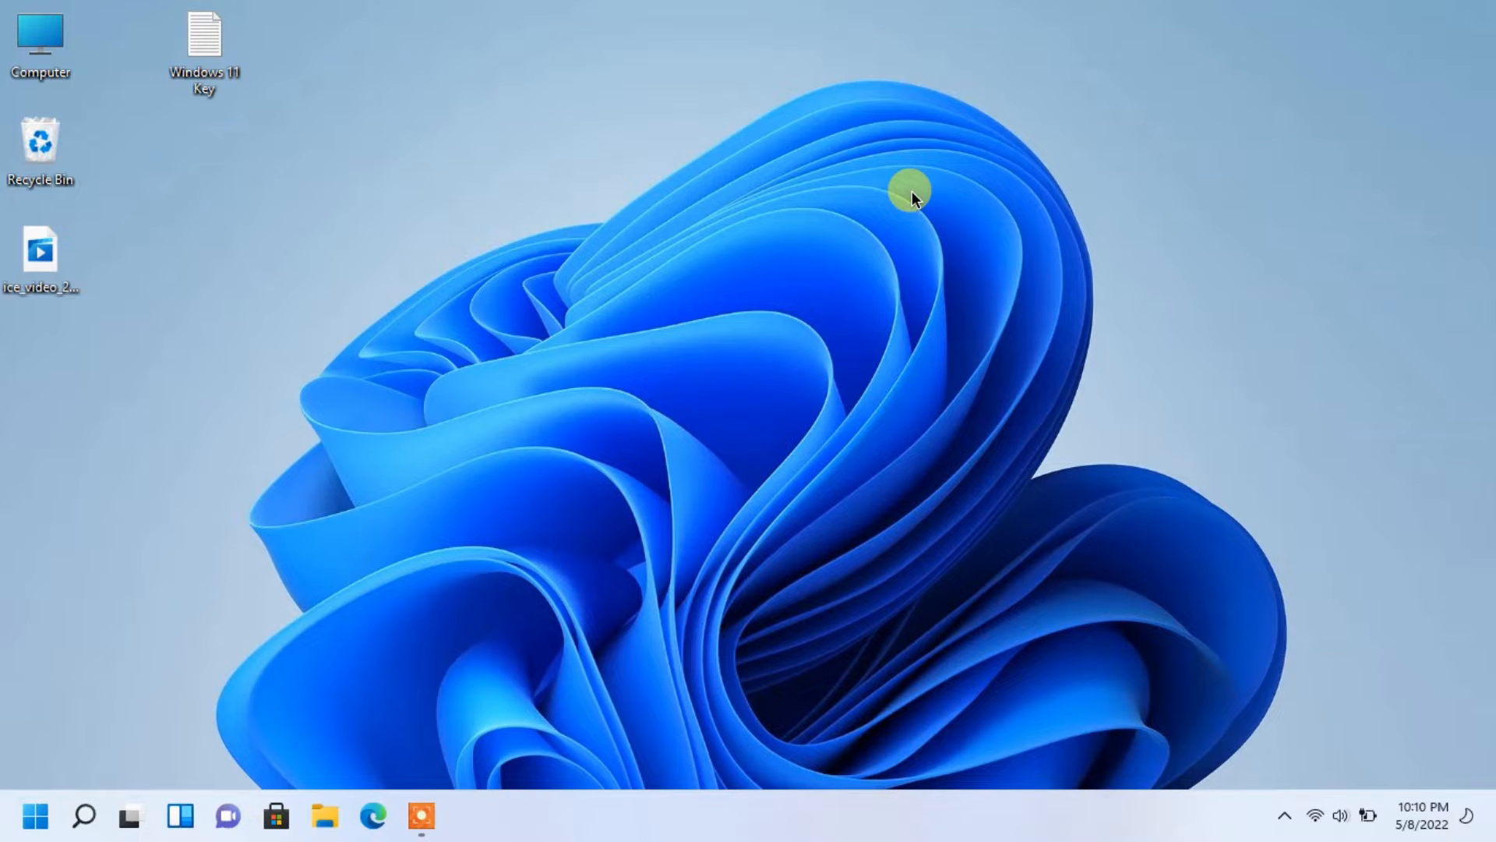
mouse_move(611, 87)
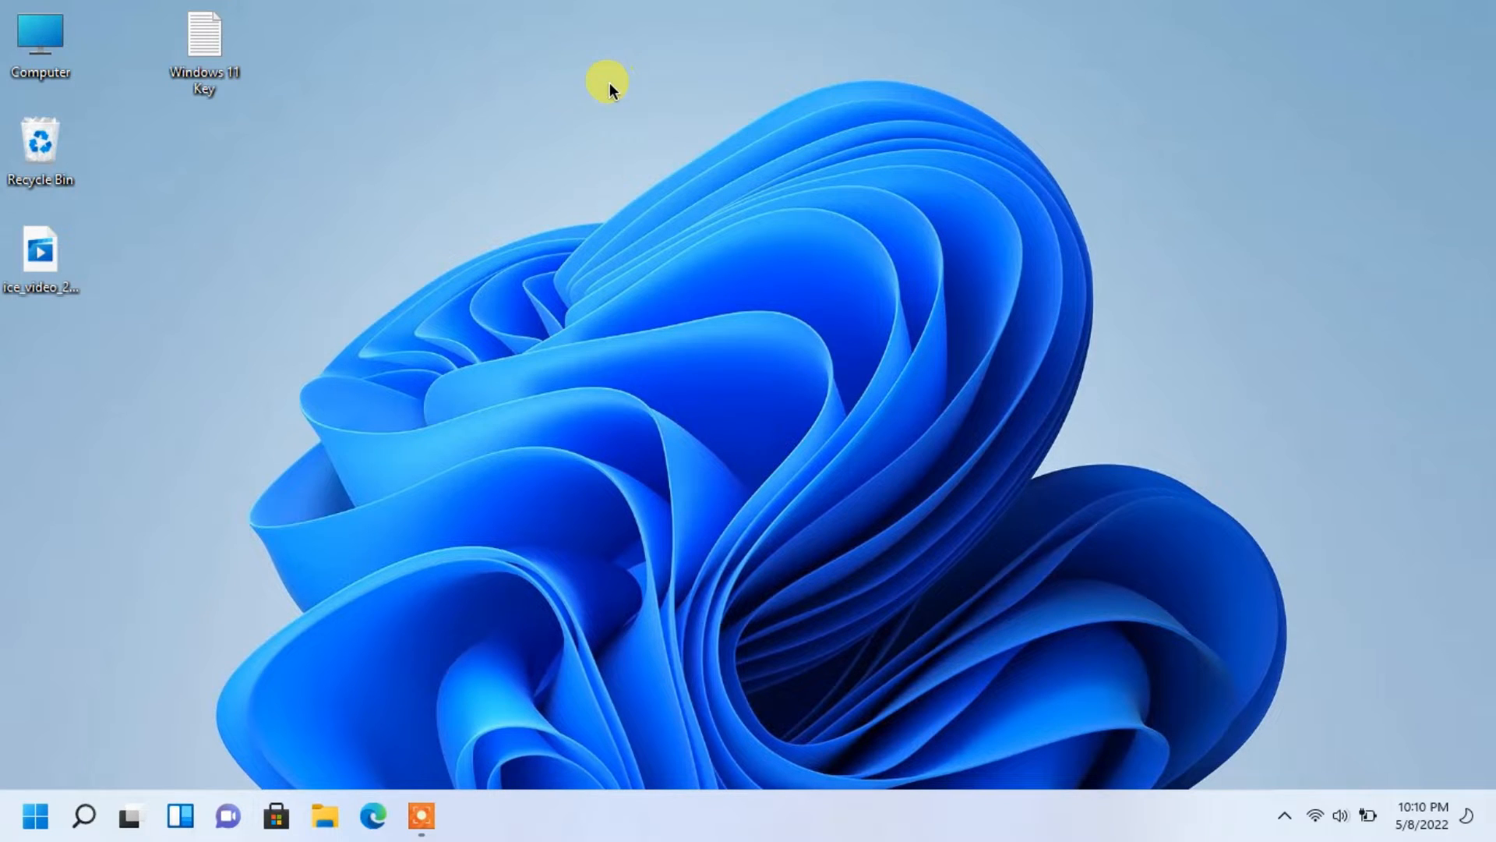
Reach the System About page from the computer's Properties and scroll to the Activation entry
right_click(41, 37)
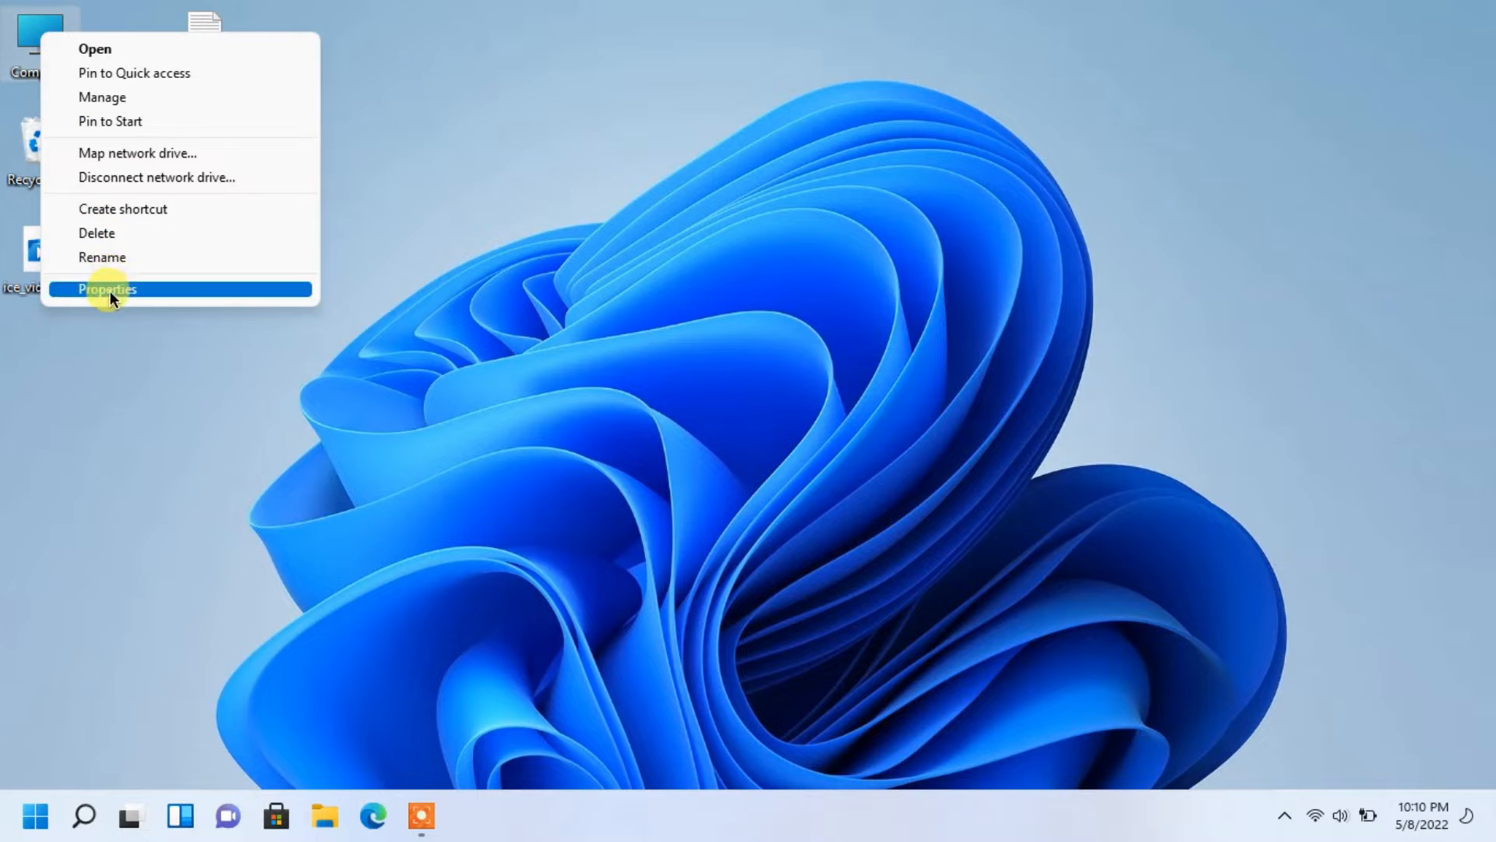
click(108, 288)
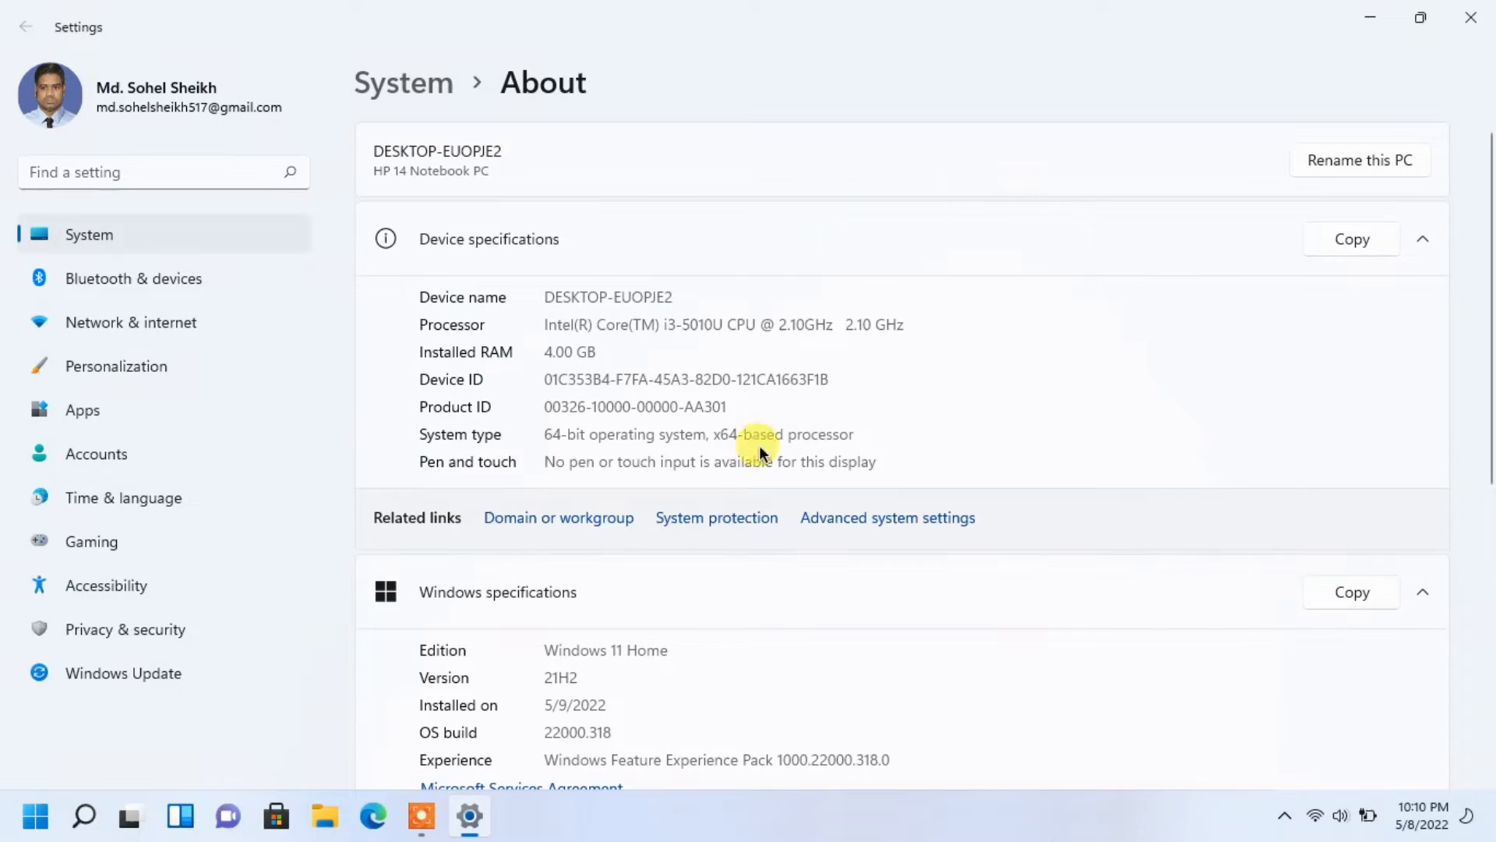
scroll(down, 3)
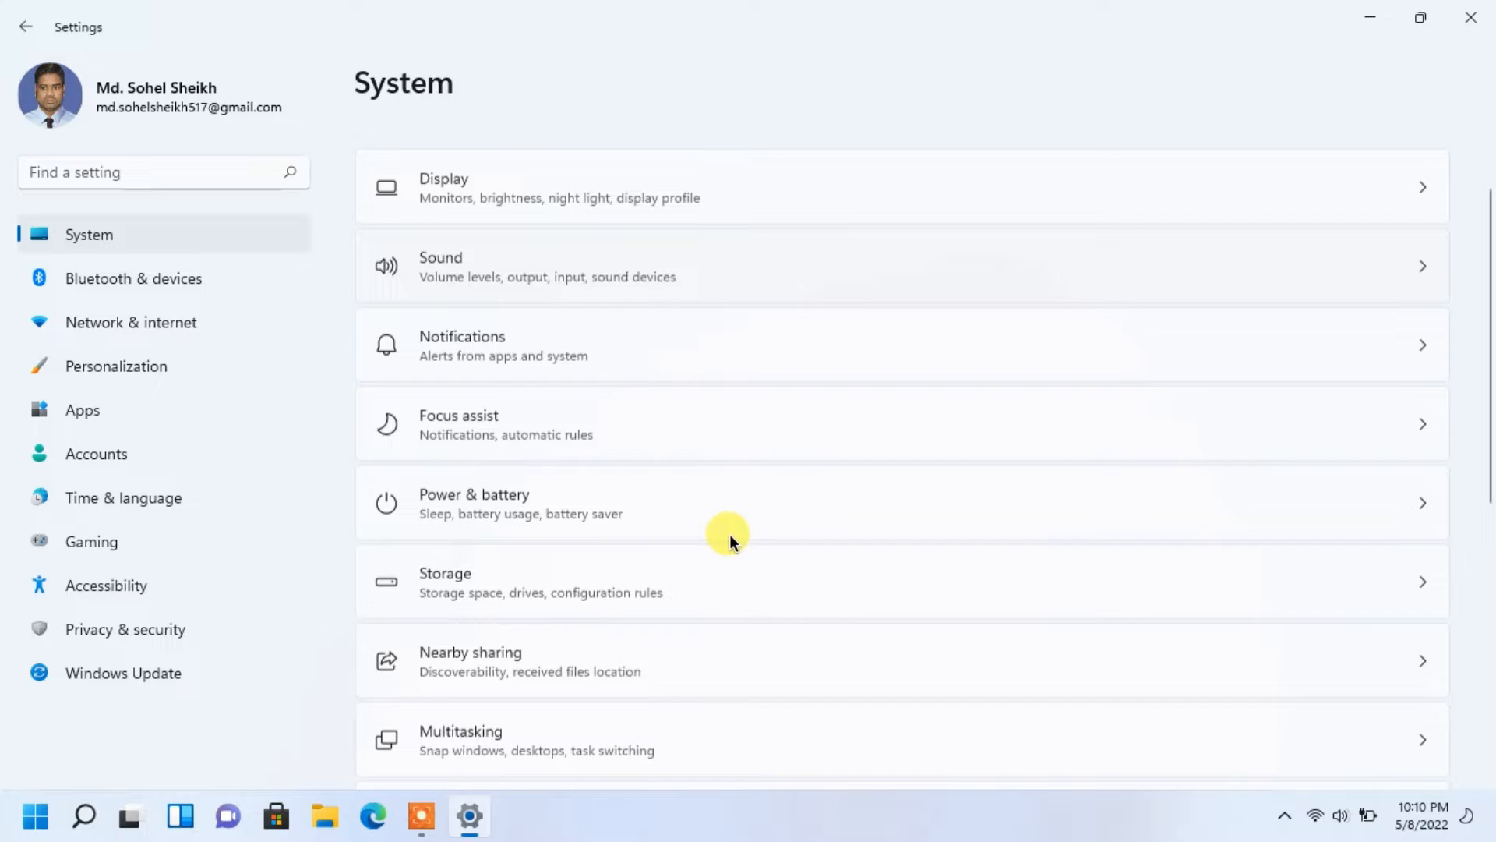
scroll(down, 3)
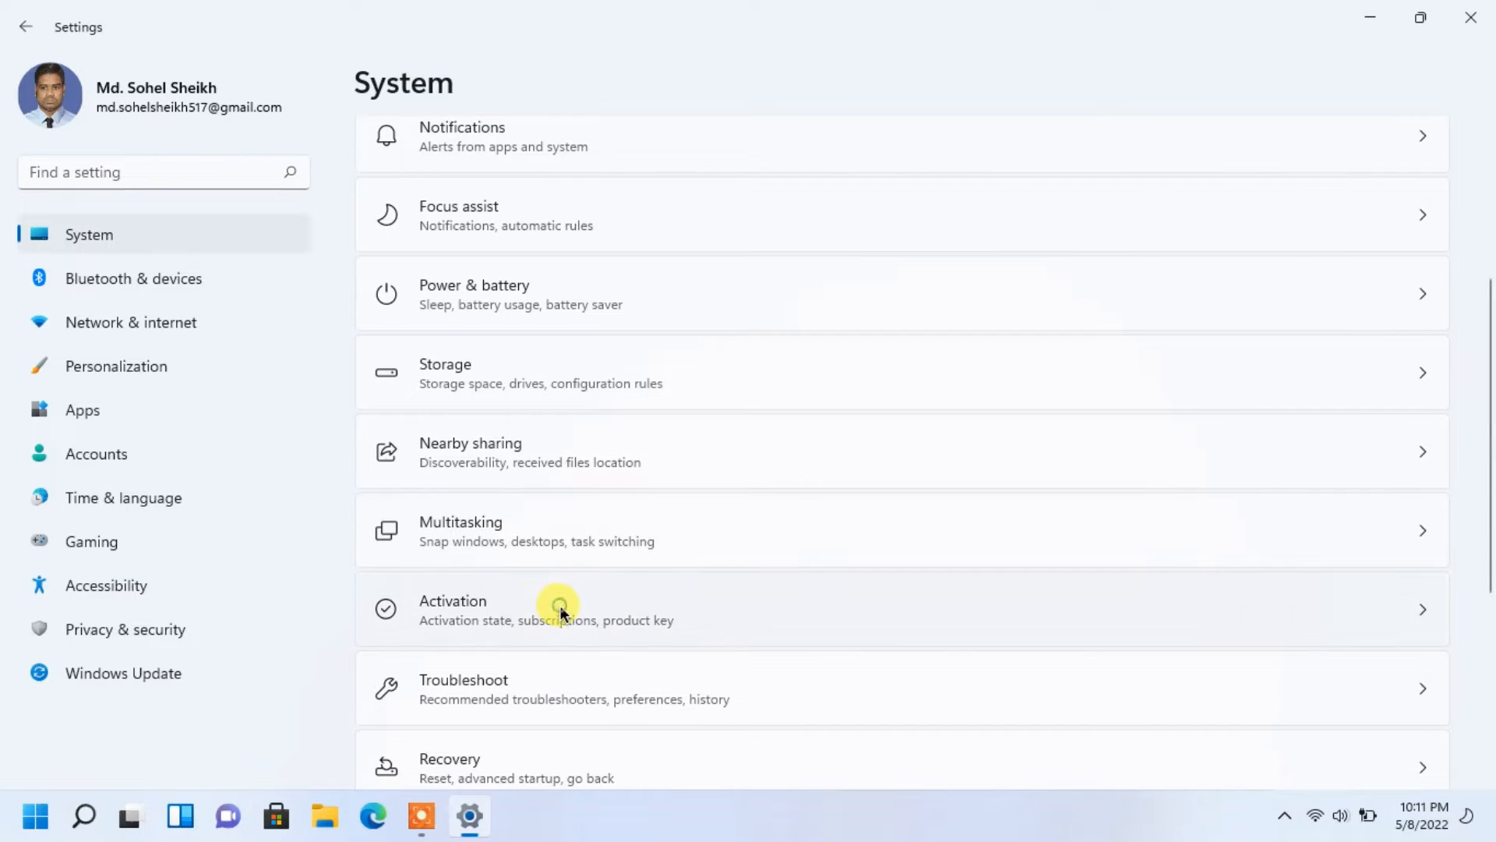
On the Activation page, paste the copied product key into Change product key and submit it
click(558, 610)
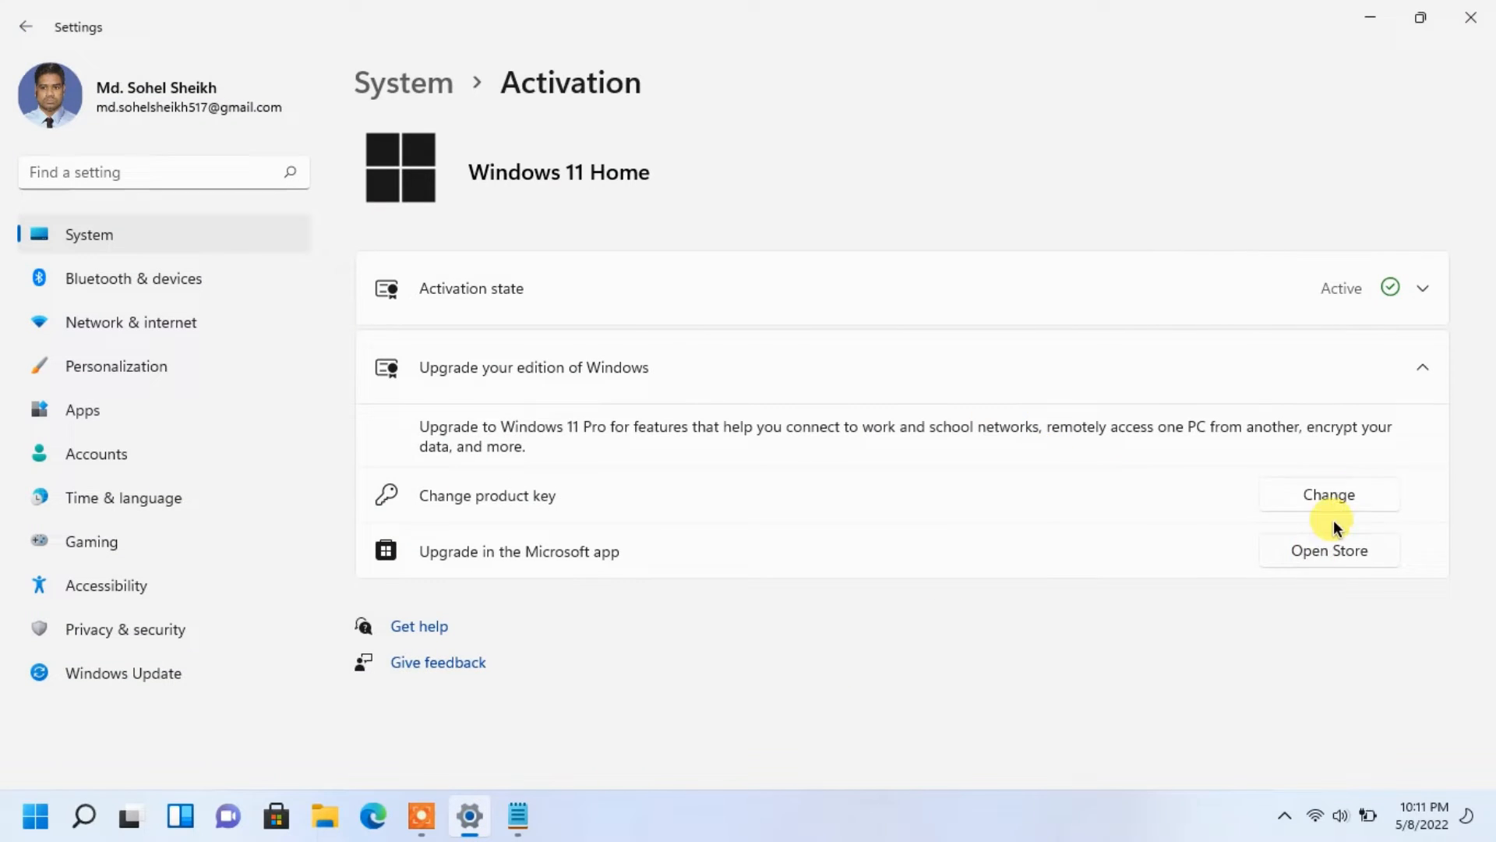
click(1328, 494)
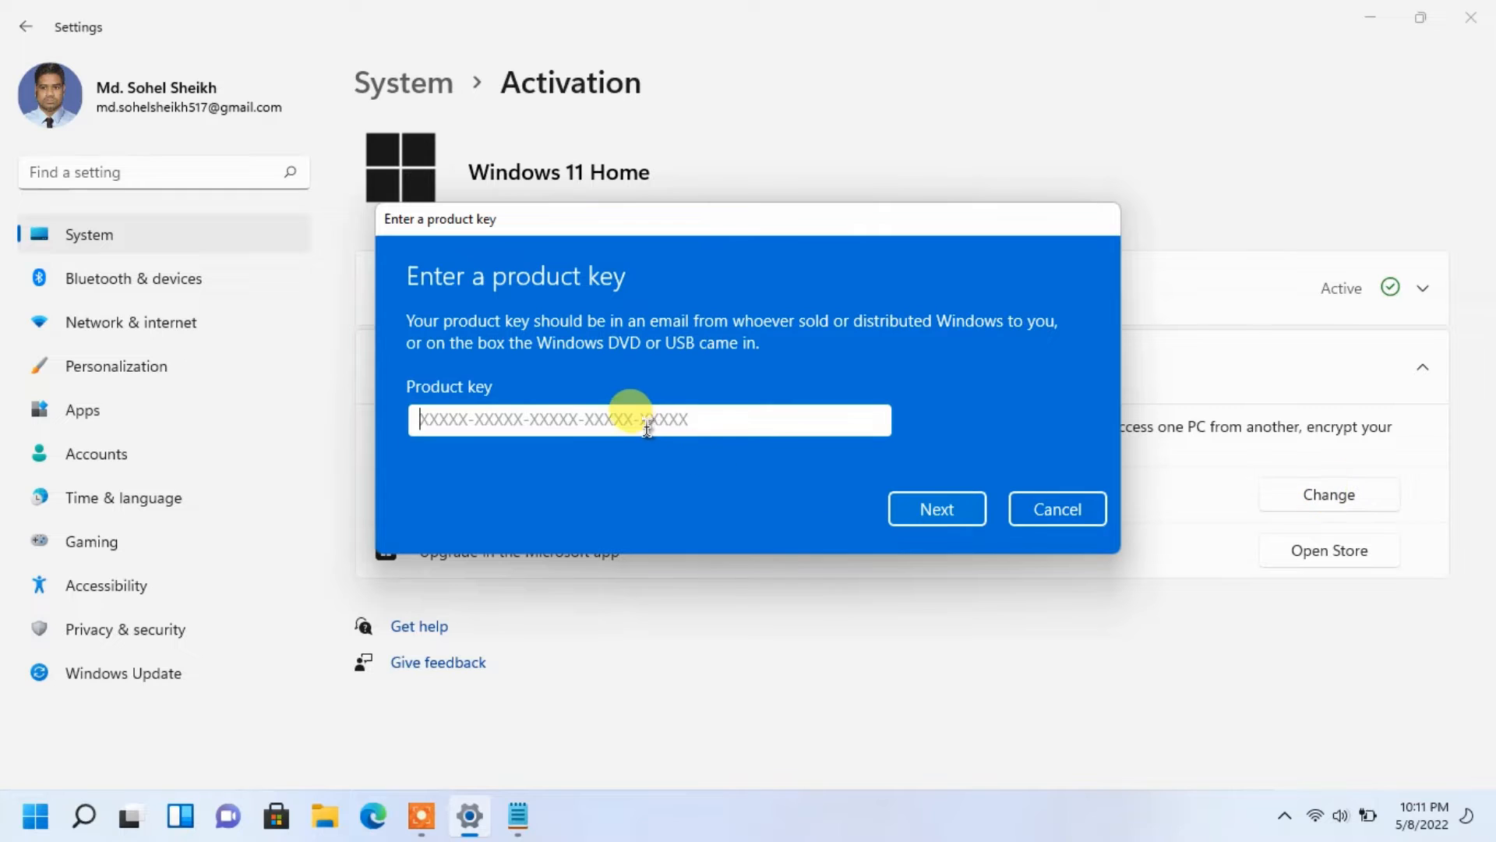
right_click(648, 419)
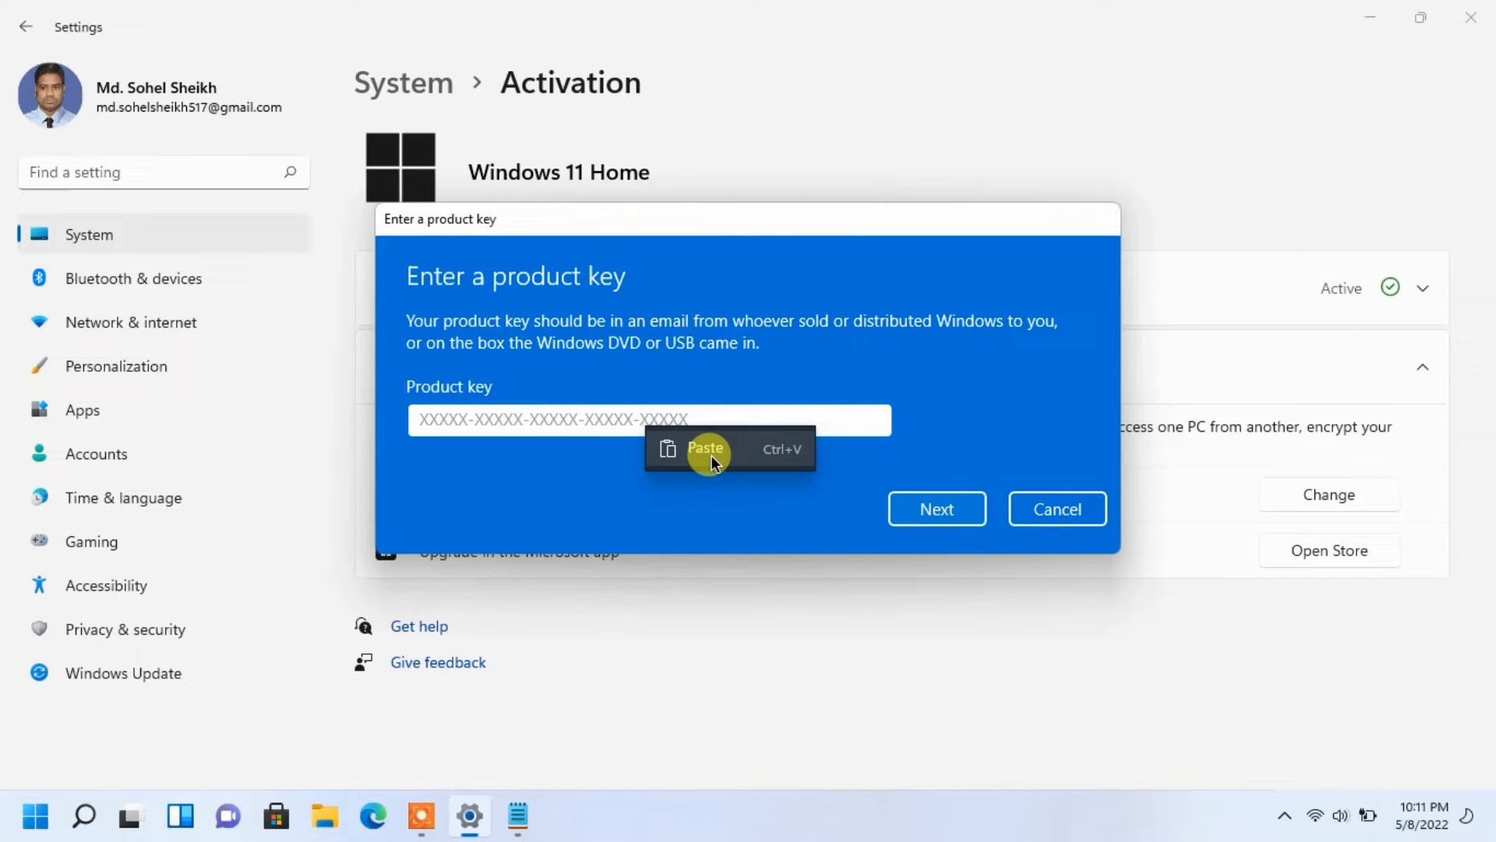
click(704, 449)
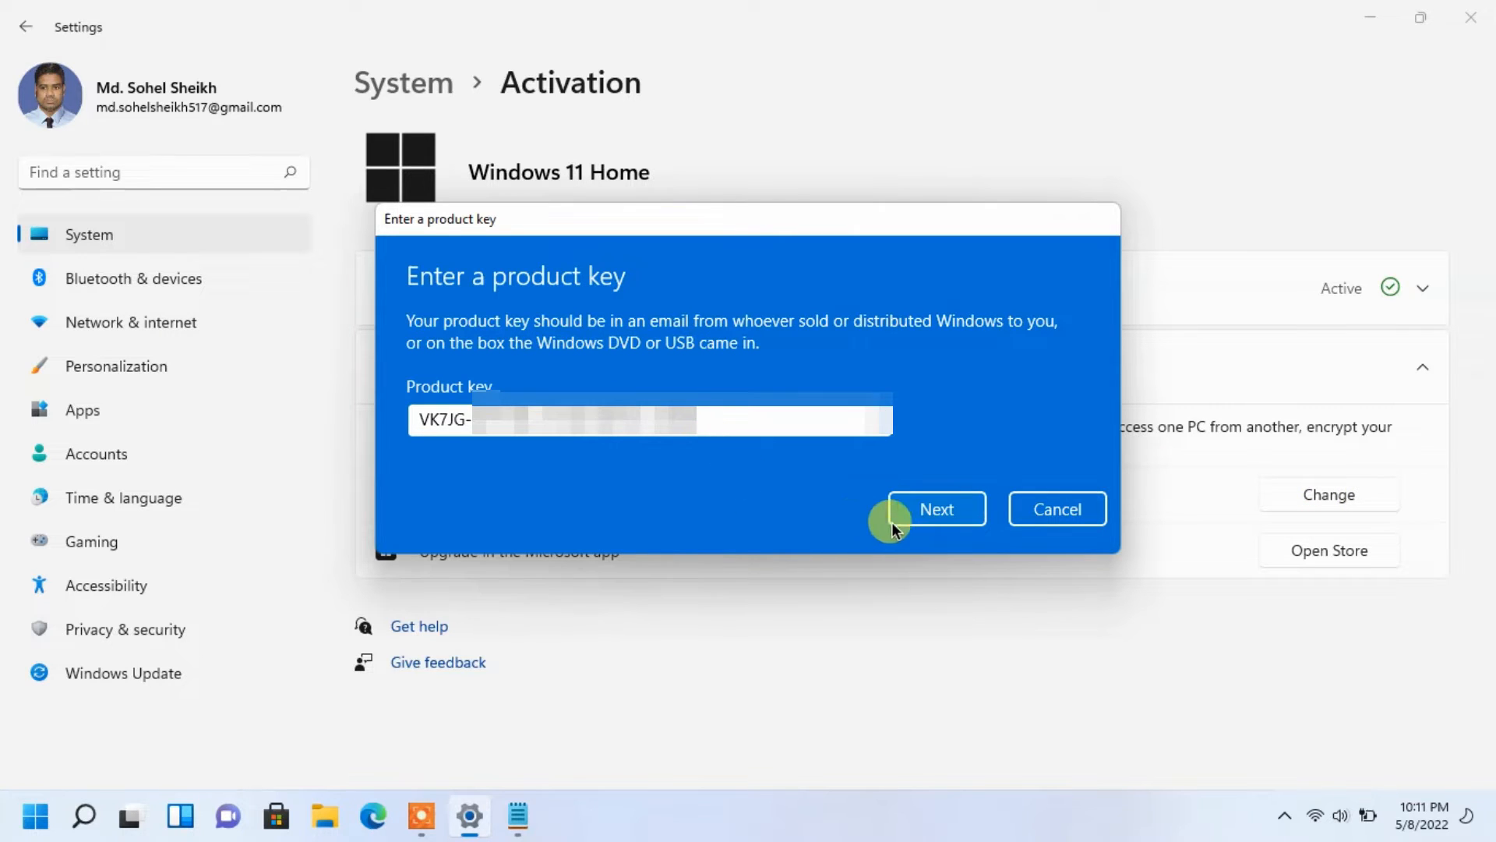
click(935, 508)
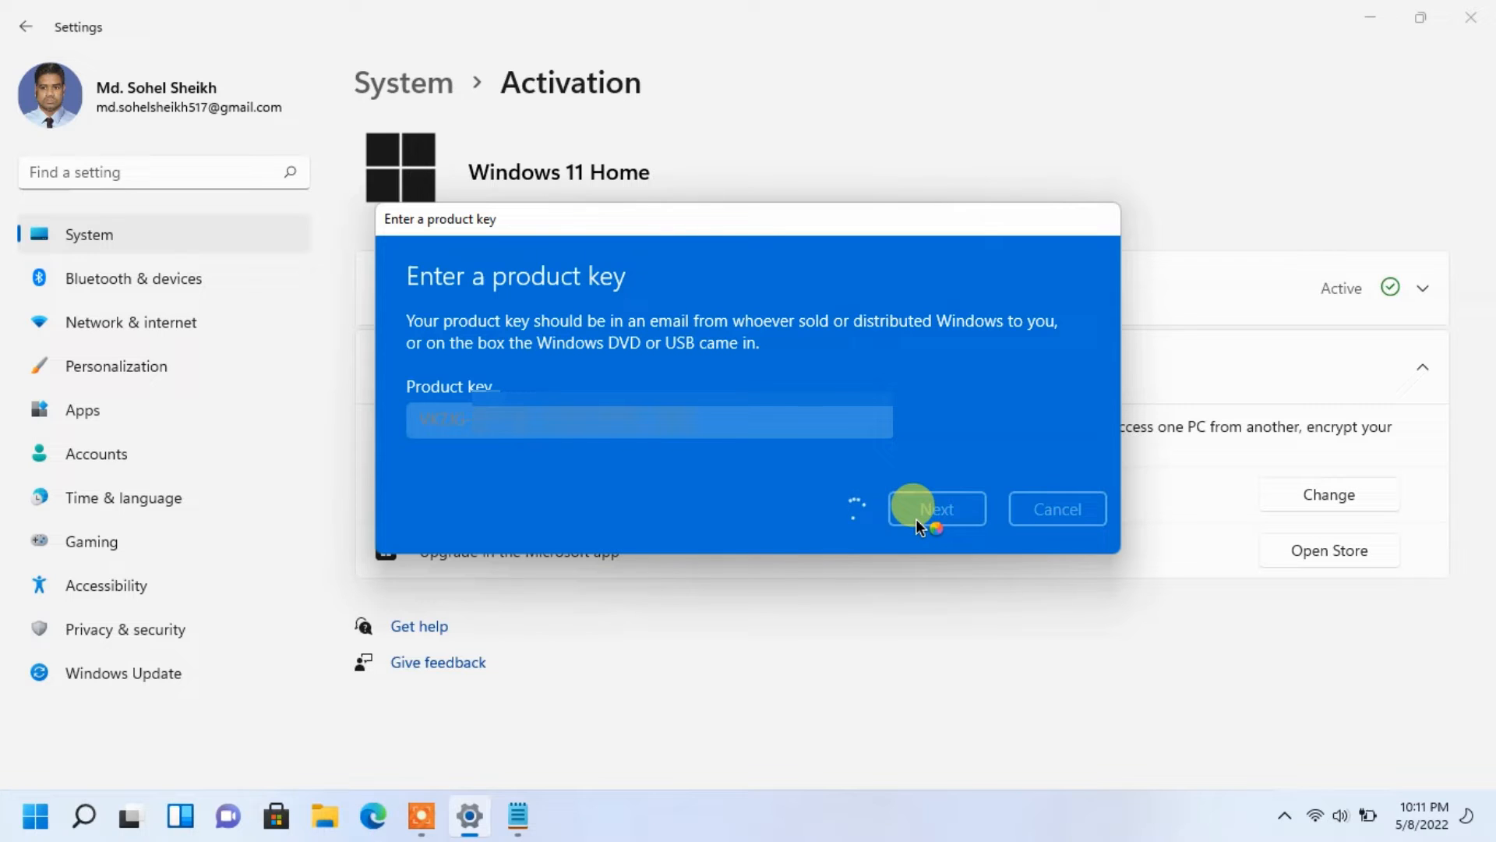
Start the edition upgrade and dismiss the 'Unable to upgrade your edition' error 0x80070490
click(935, 508)
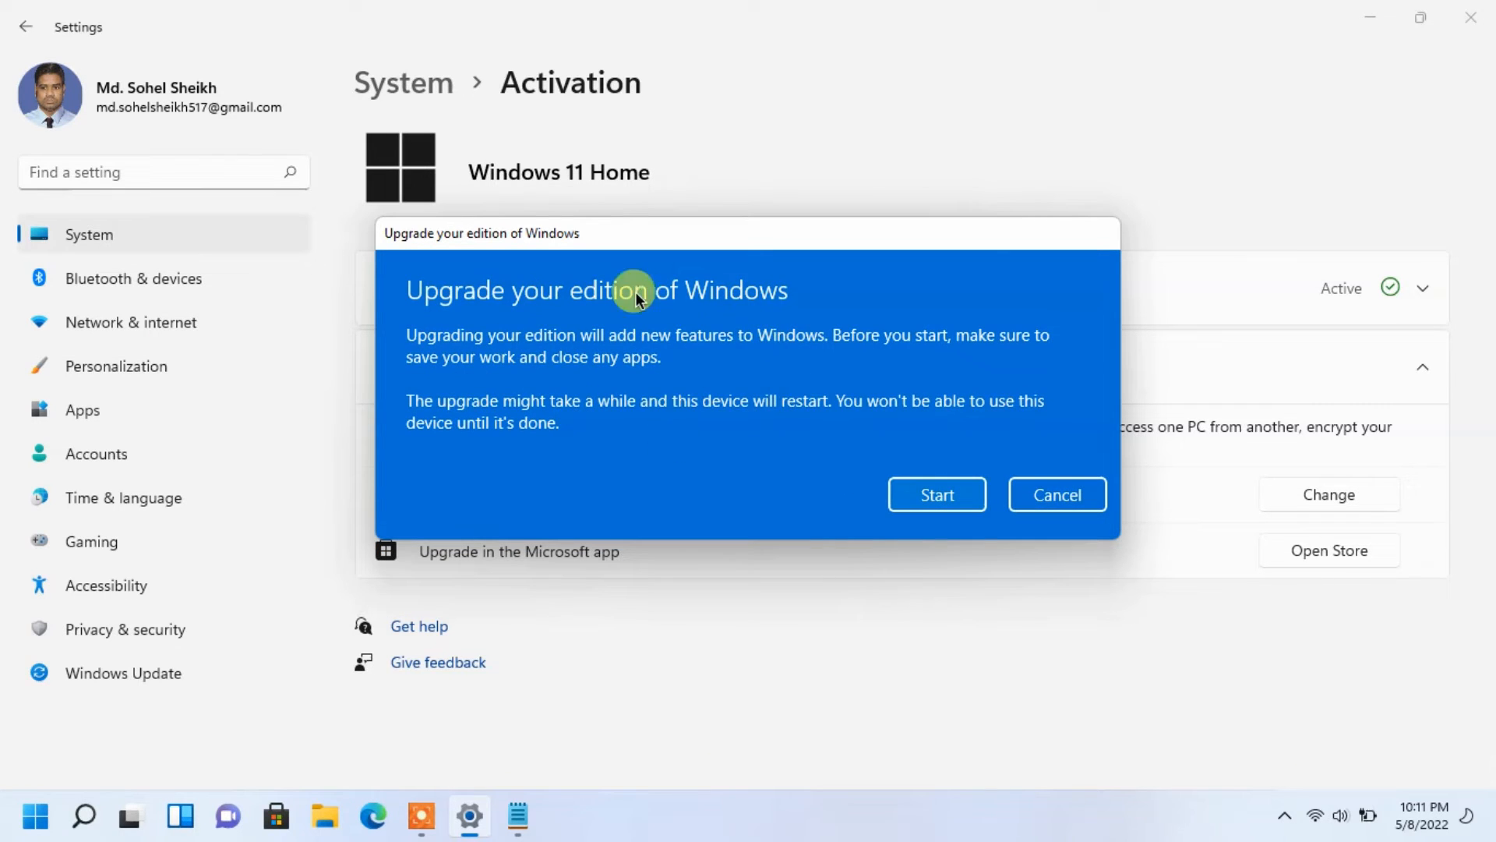
click(937, 494)
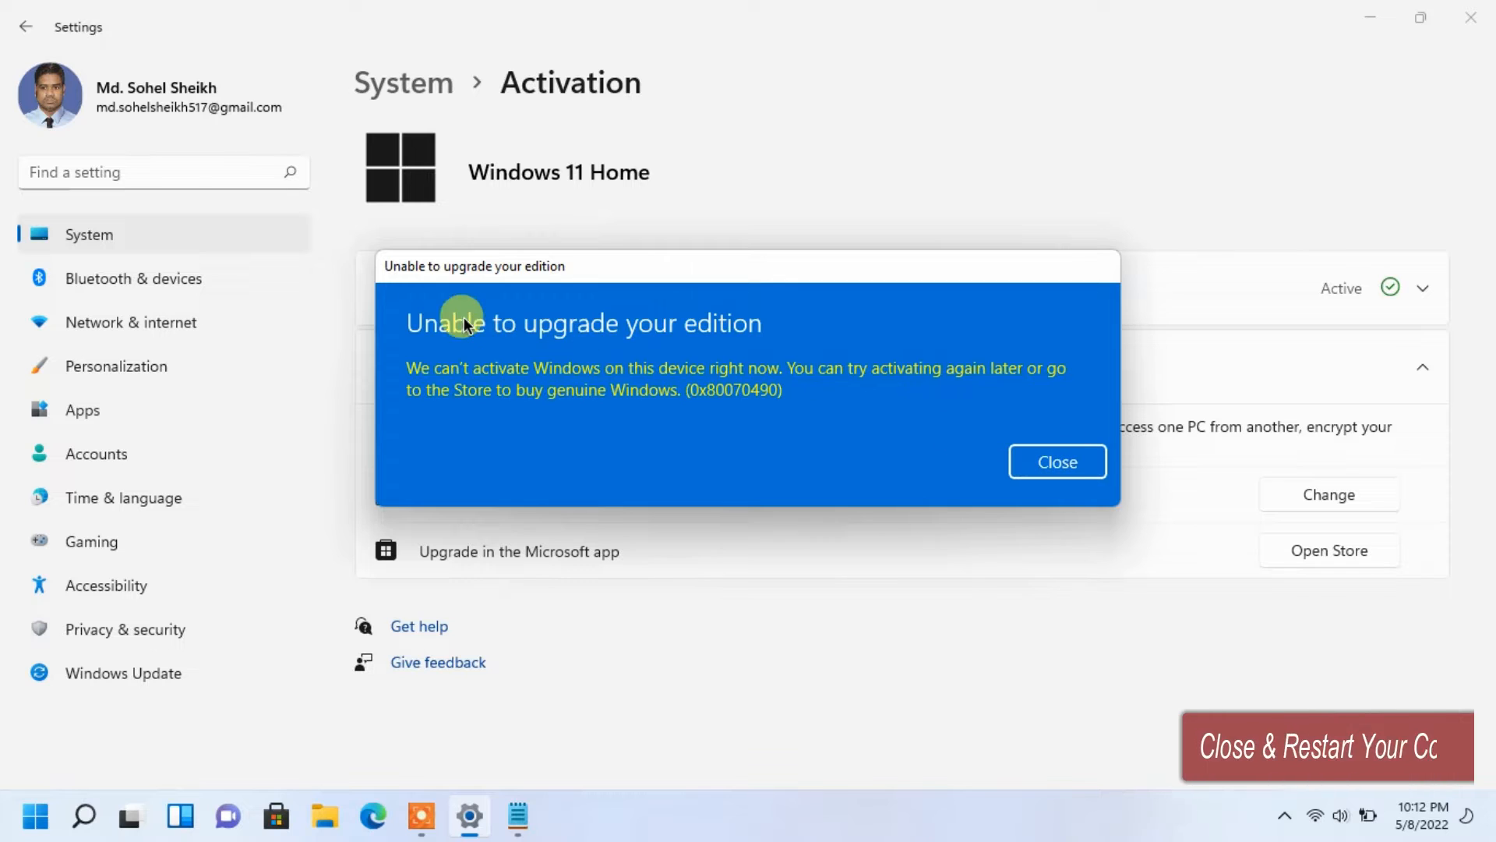
click(1056, 461)
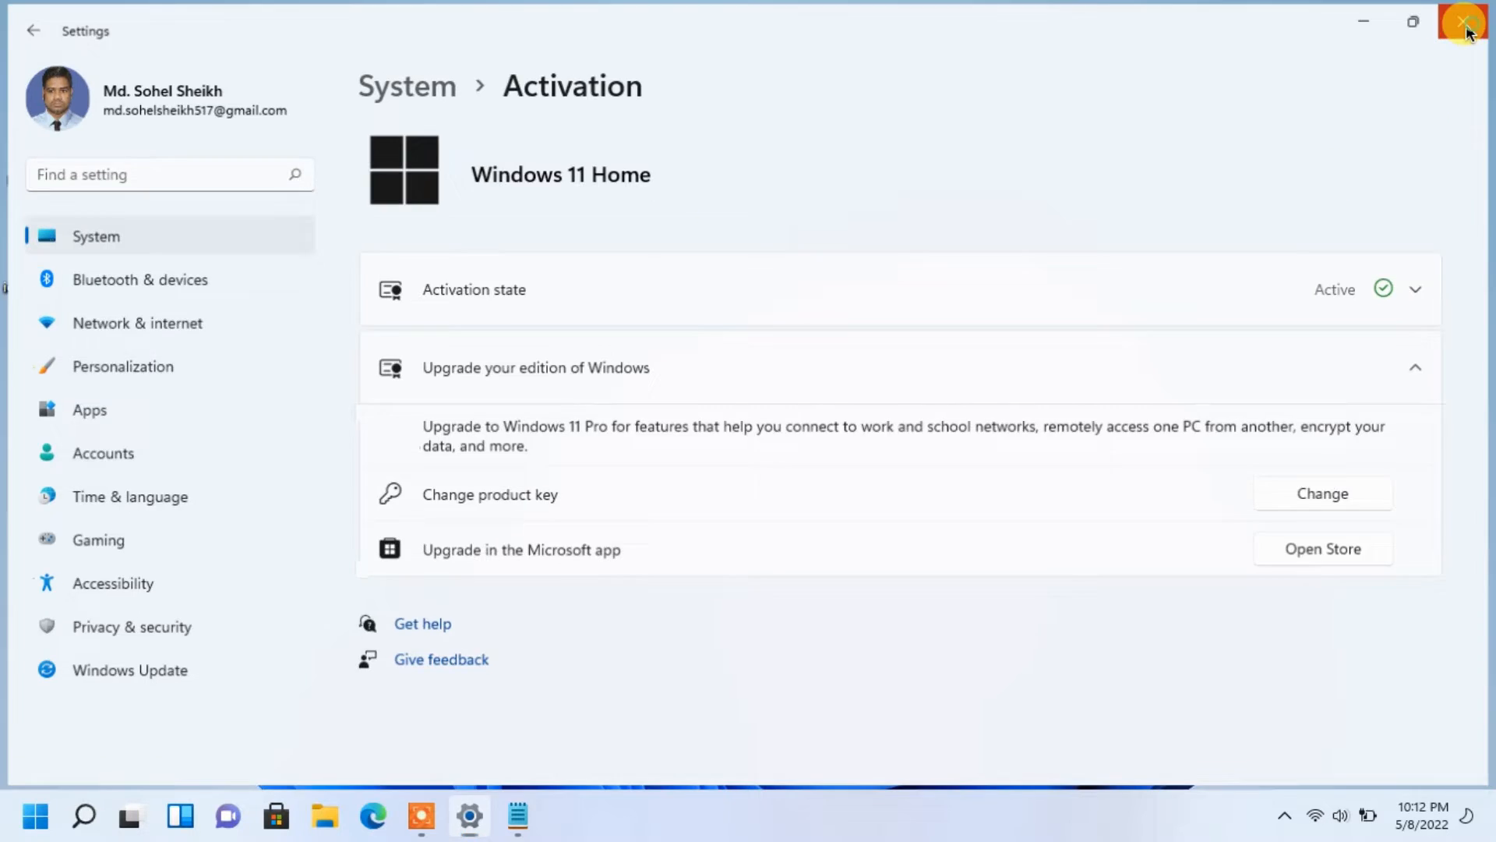
Restart the computer and reopen About from Properties to see Windows 11 Pro activated
click(1467, 21)
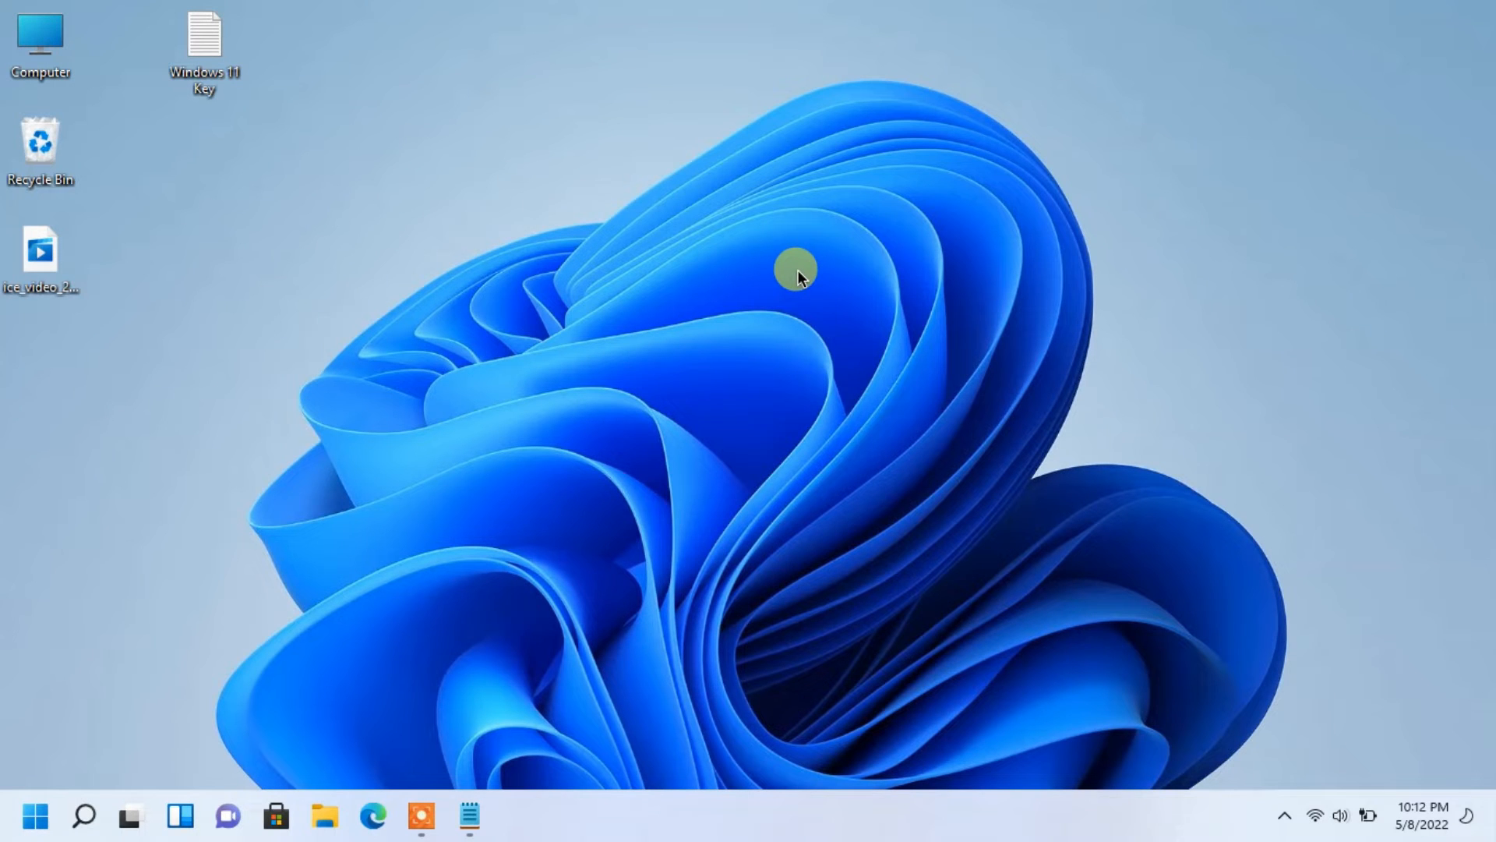
click(36, 815)
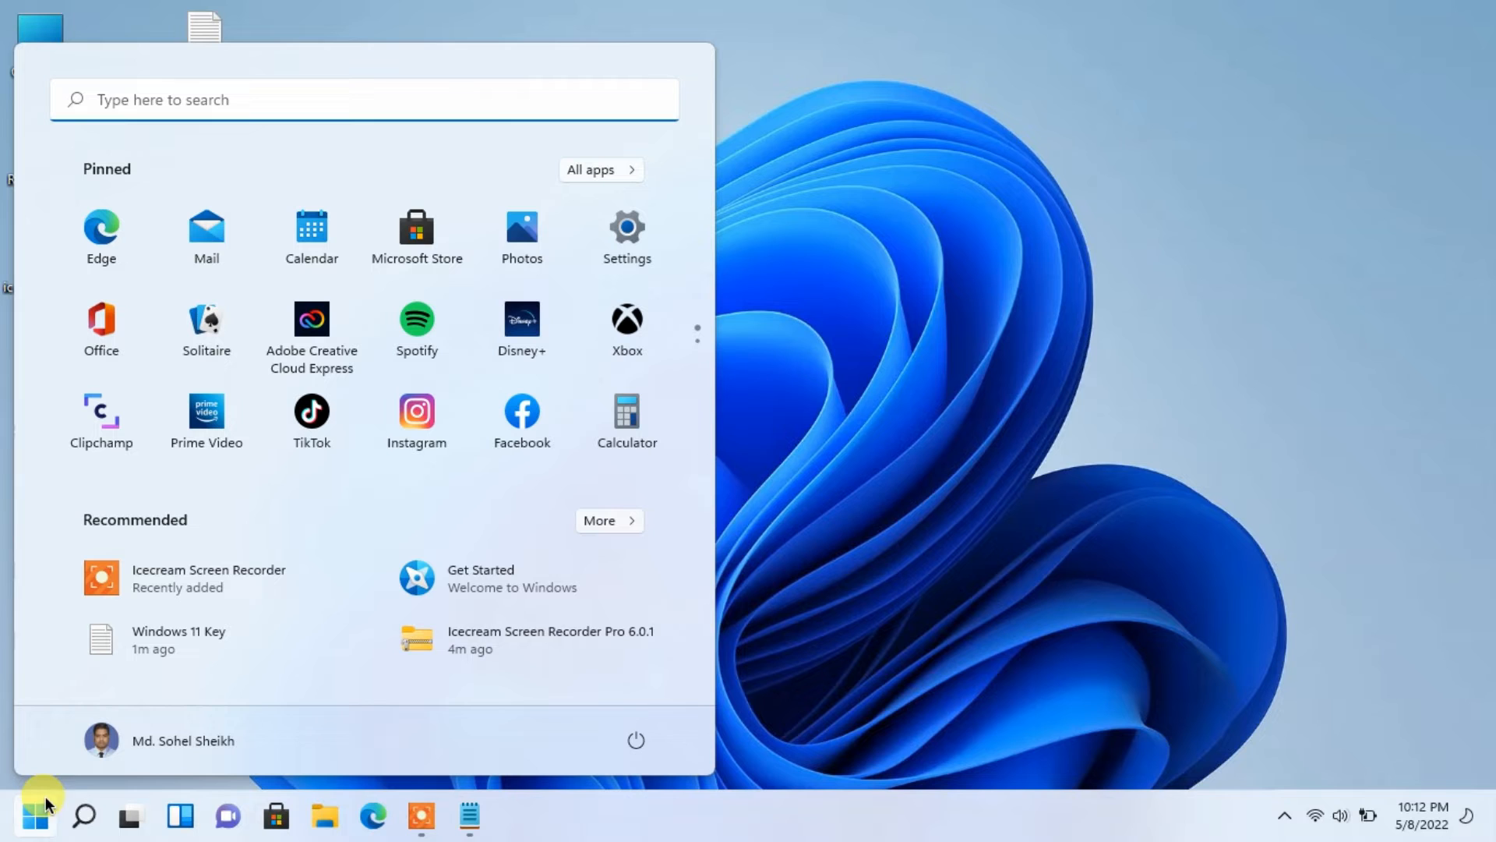
click(636, 738)
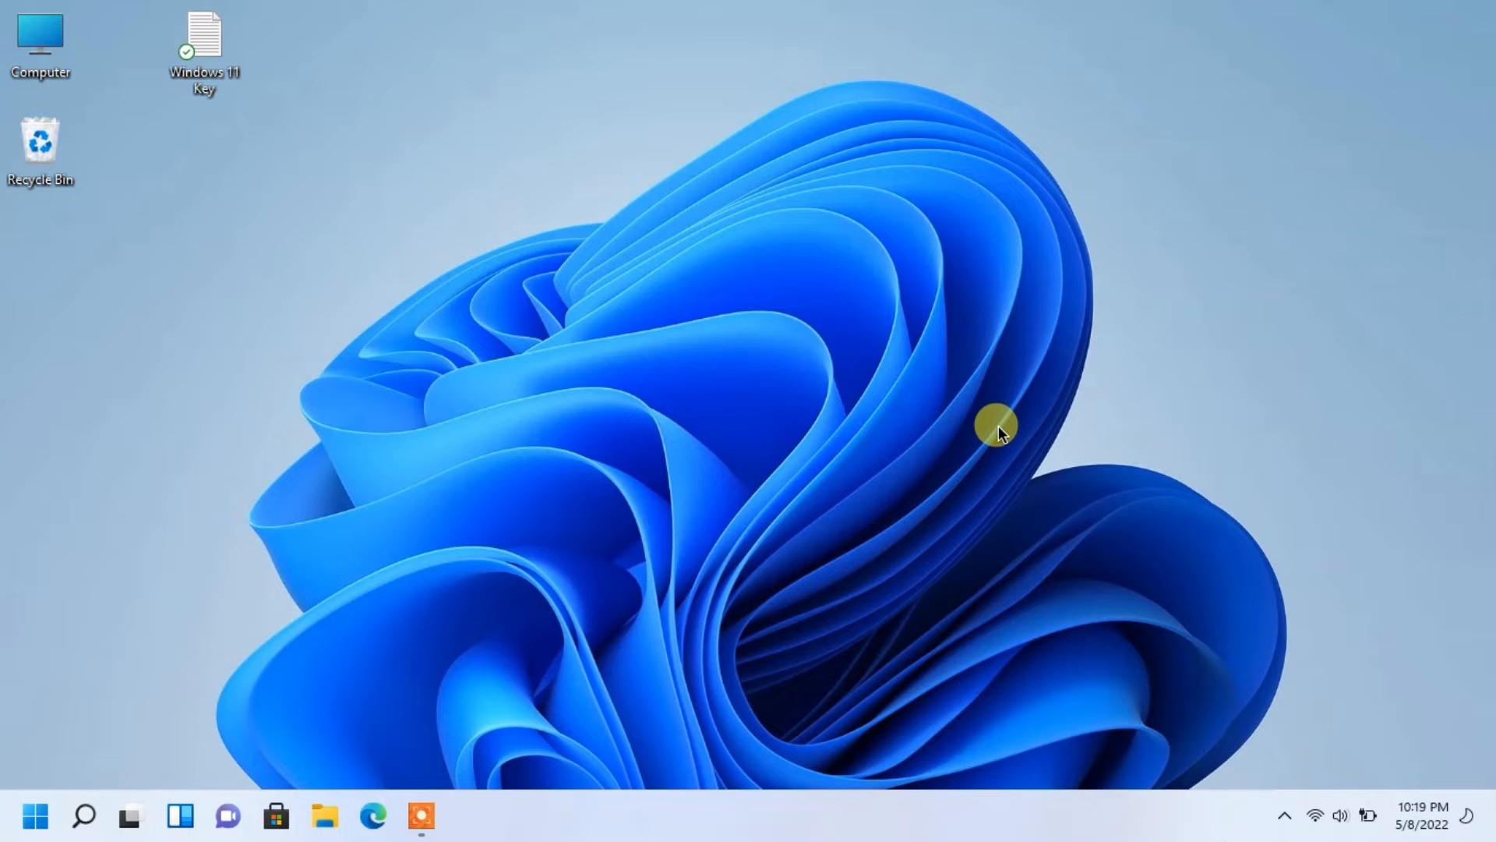
mouse_move(423, 387)
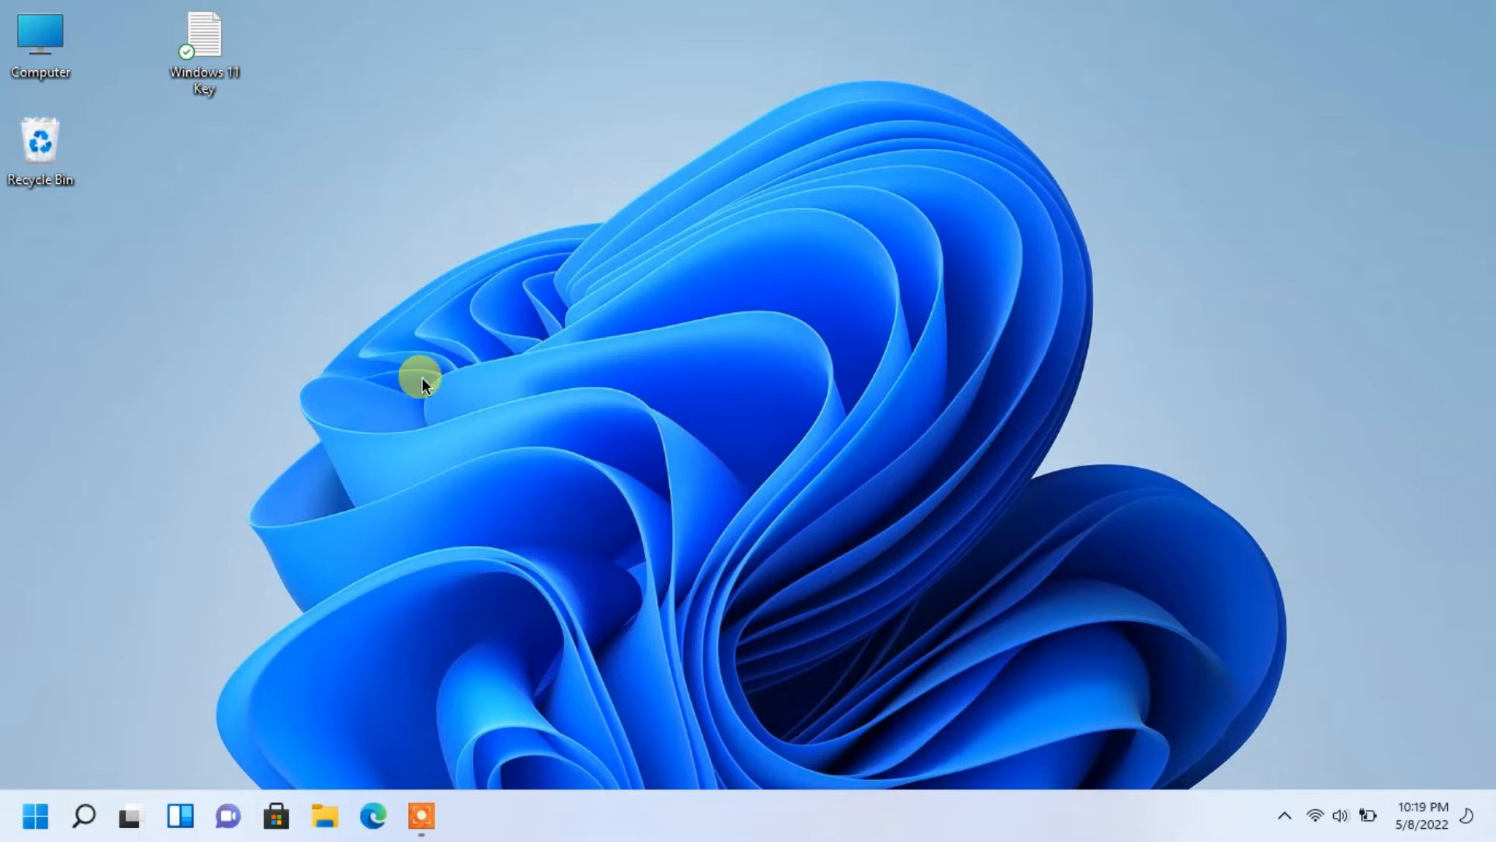
right_click(40, 44)
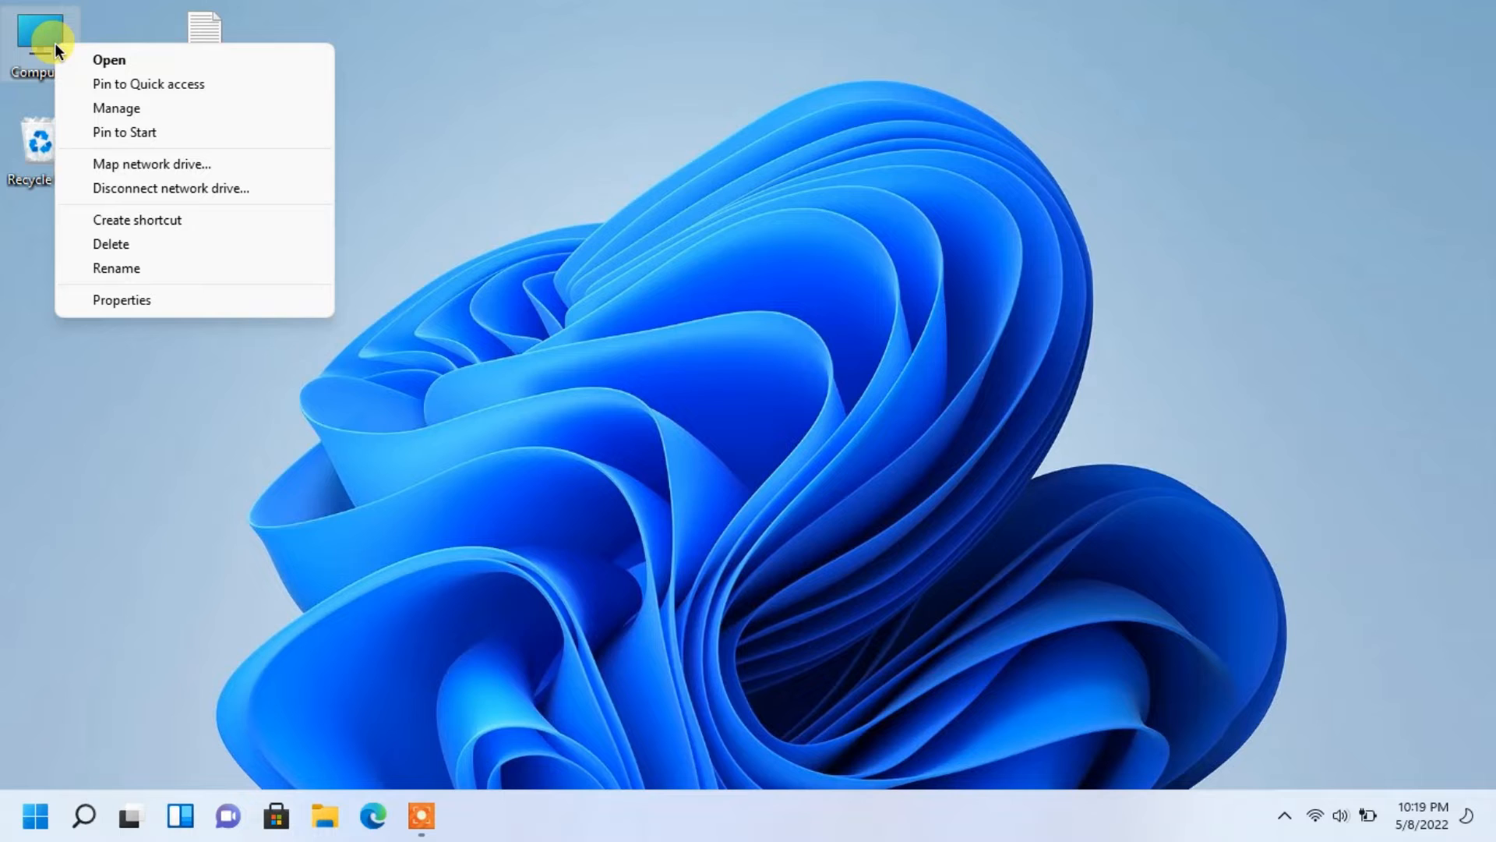
mouse_move(122, 300)
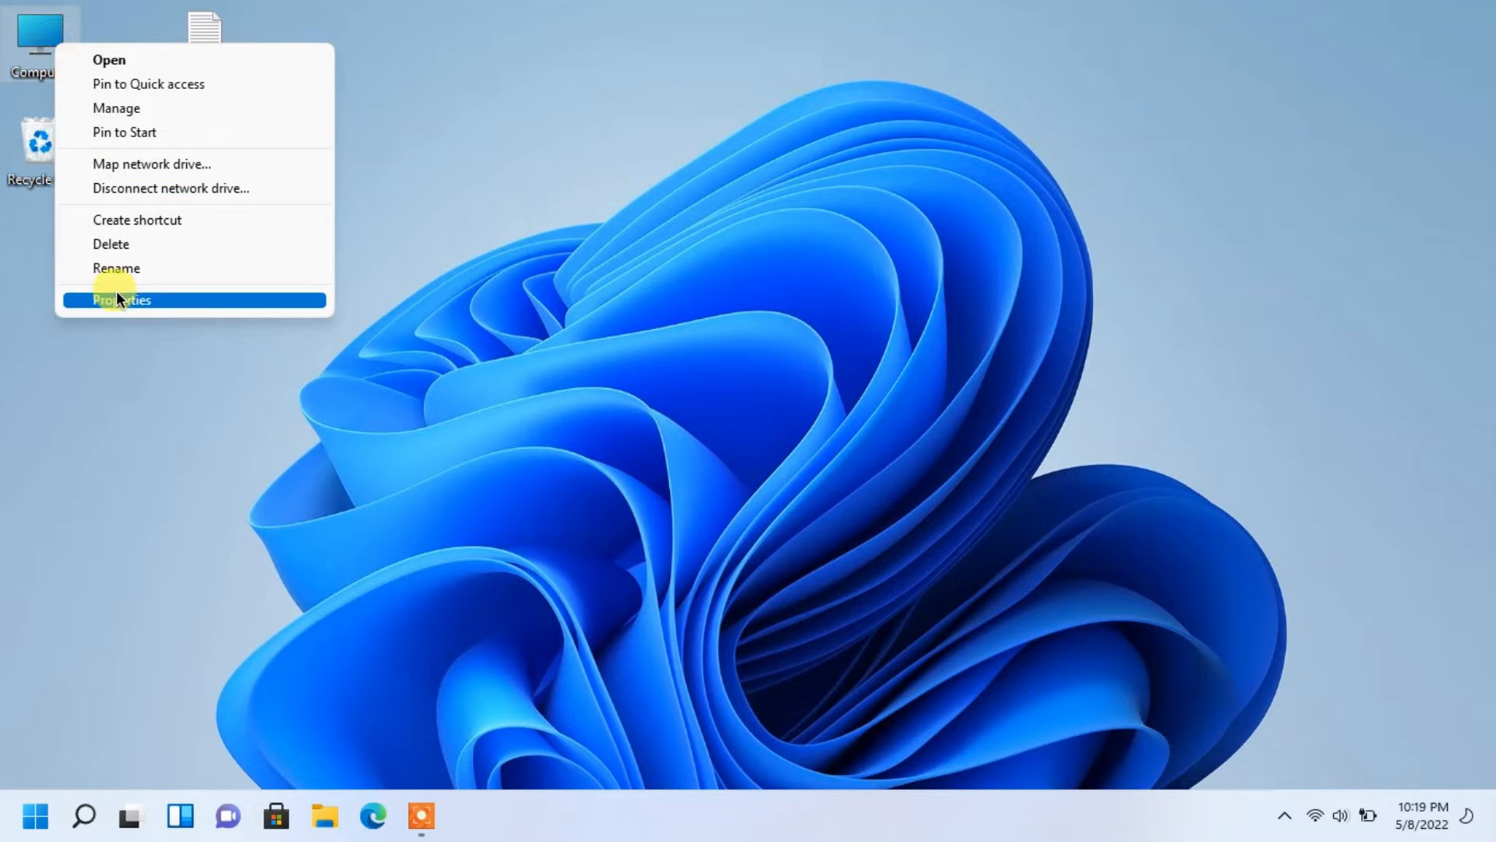
click(122, 299)
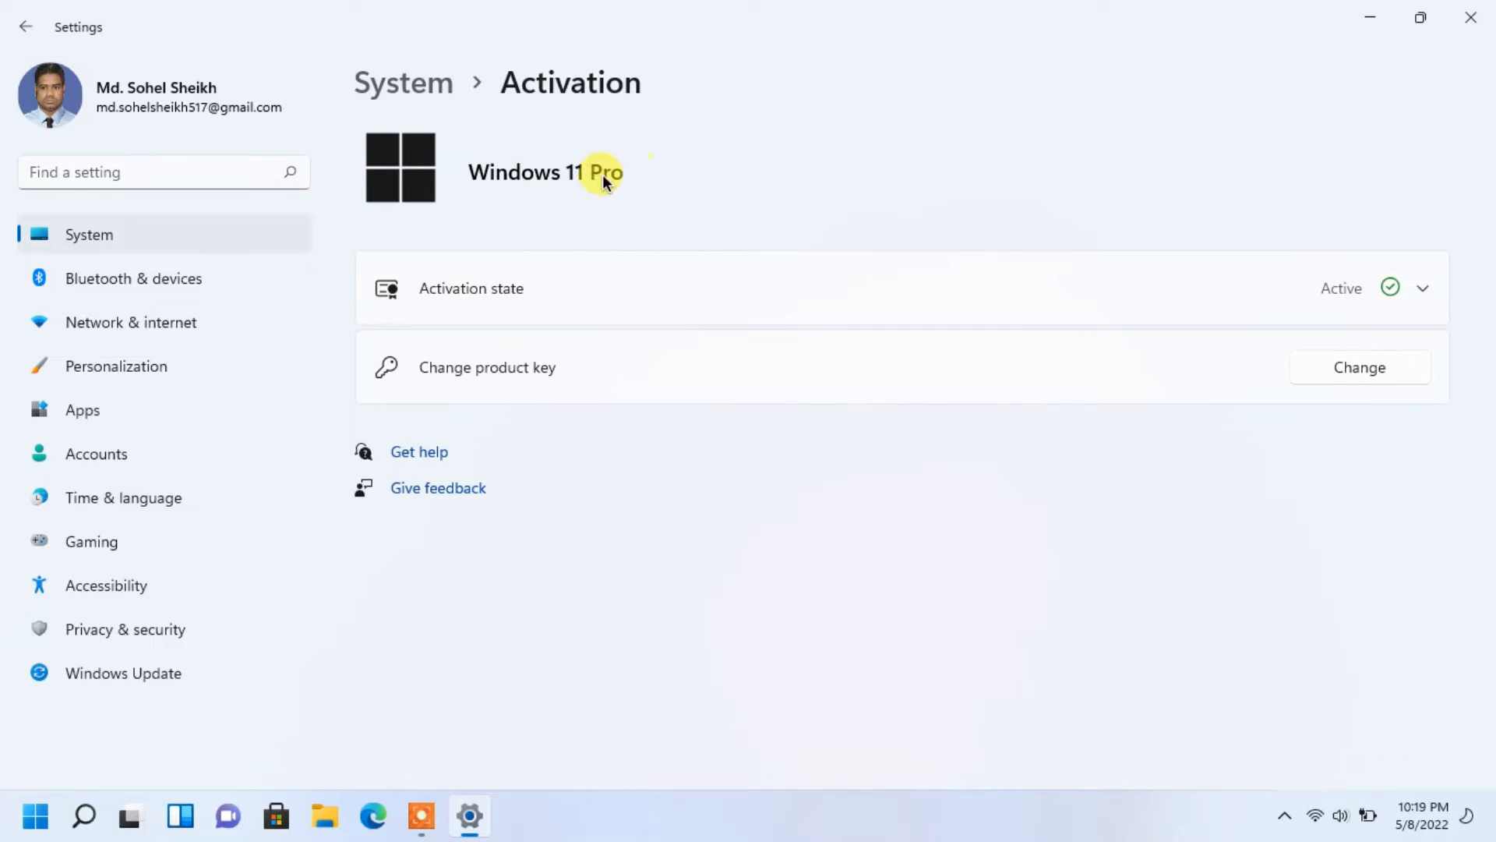
mouse_move(1388, 294)
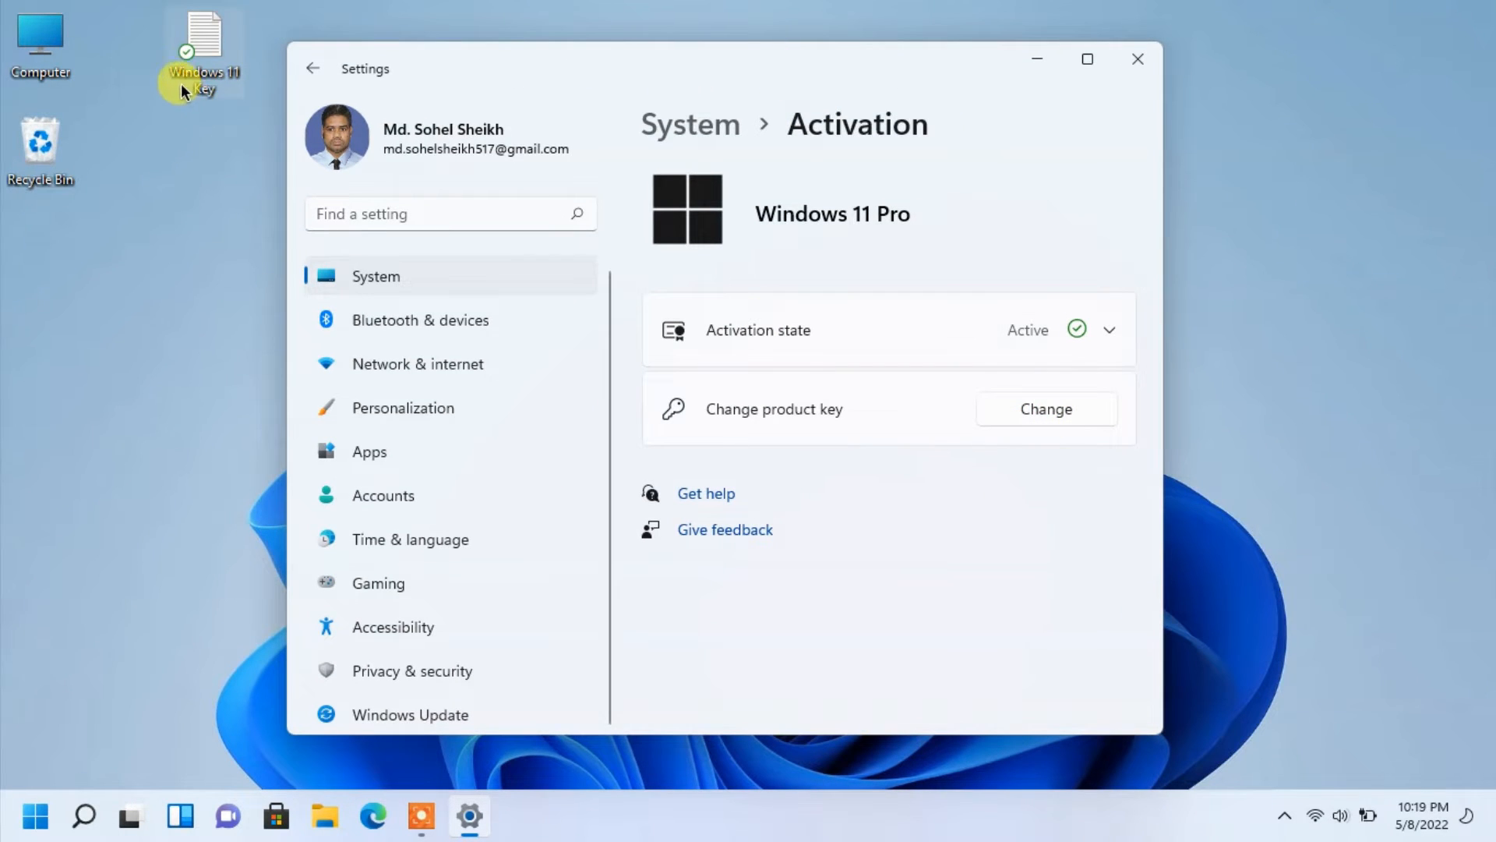
On the second machine, check the About page reports Edition: Windows 10 Pro, then leave Settings
right_click(27, 33)
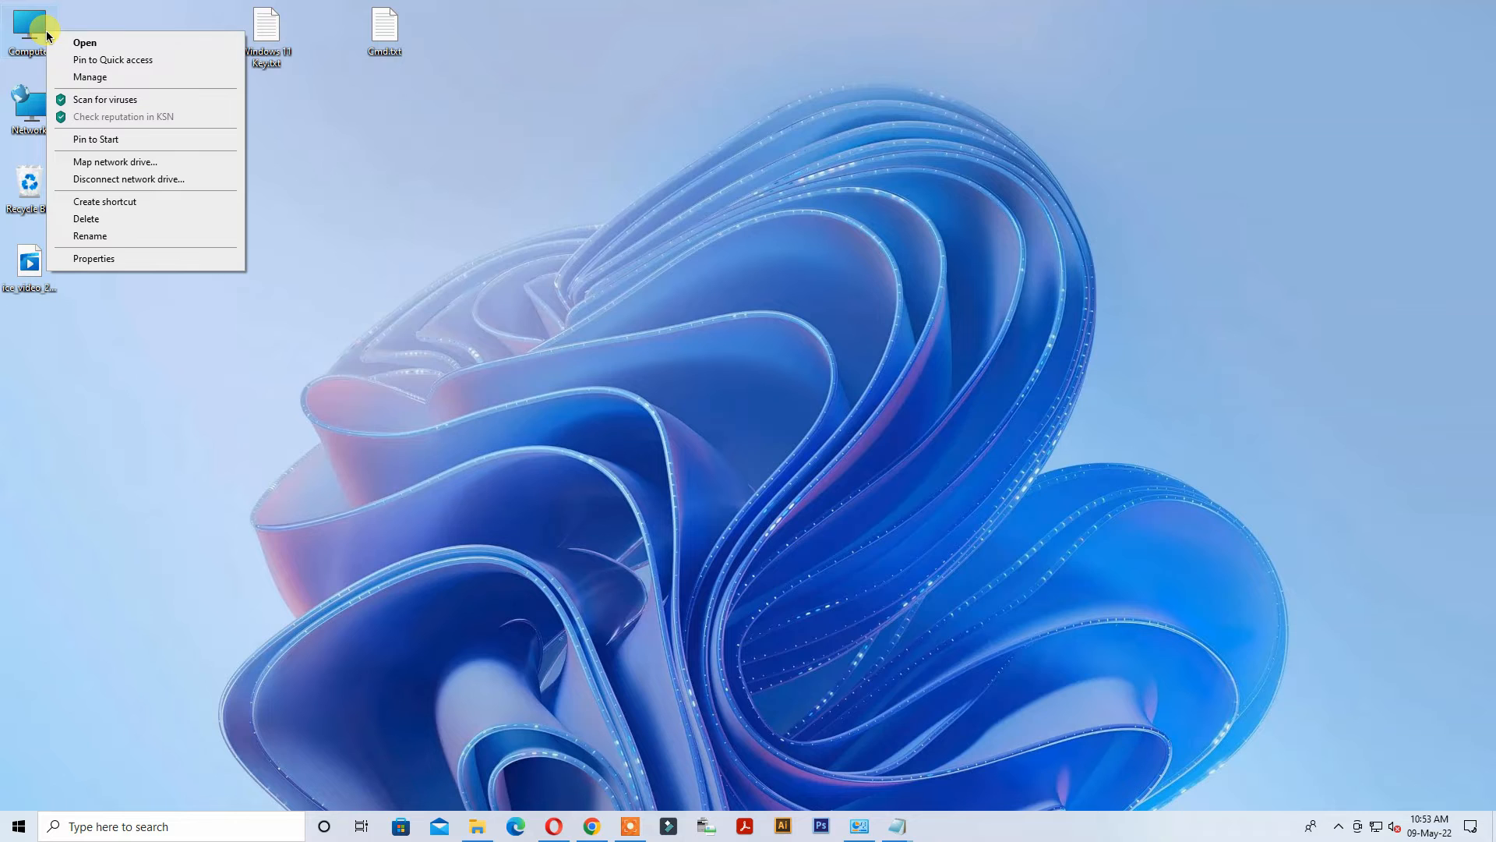
click(93, 257)
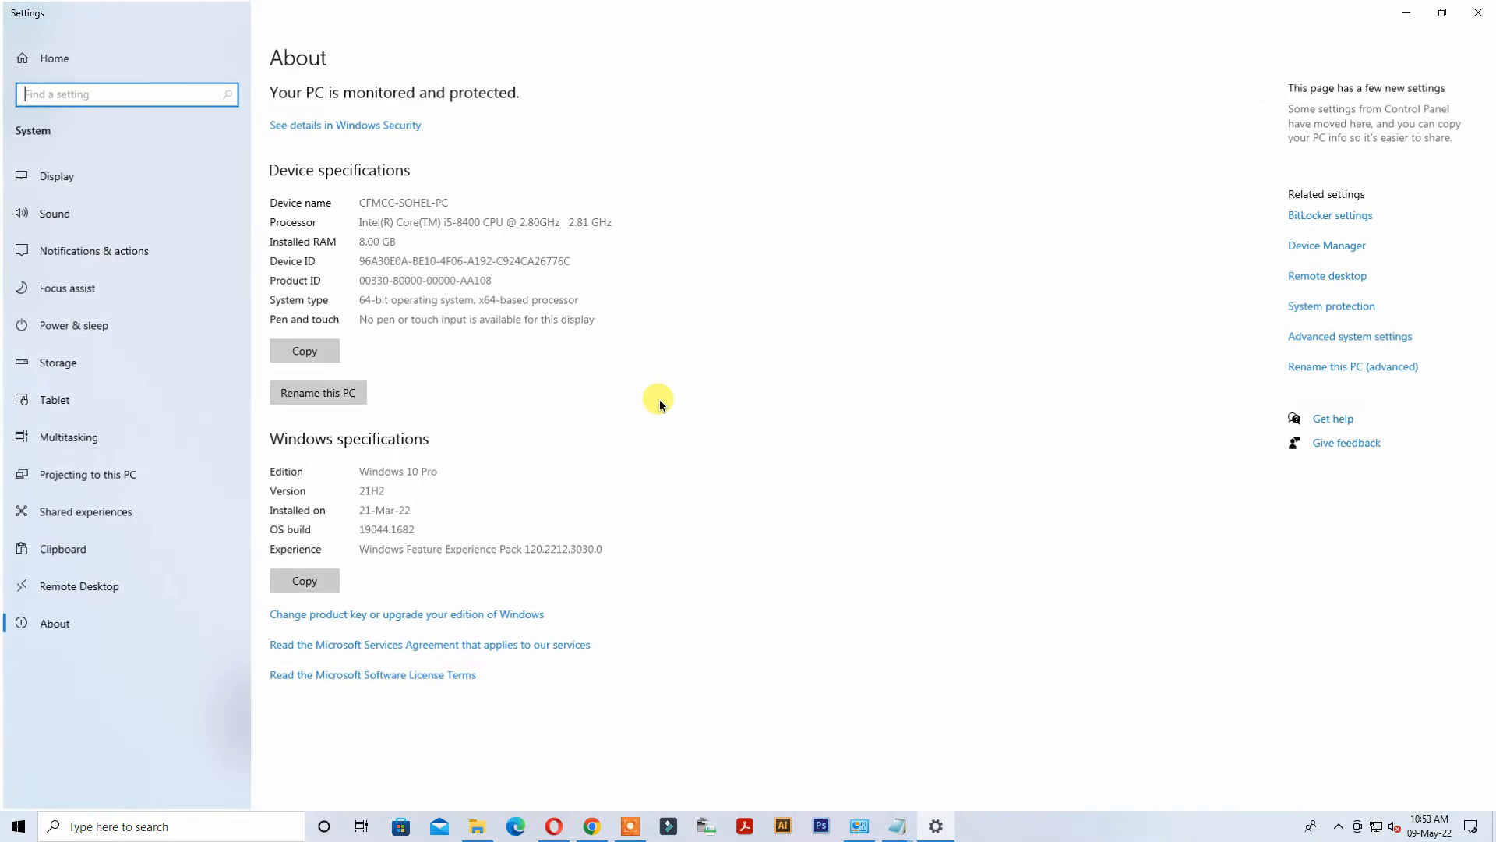
double_click(396, 471)
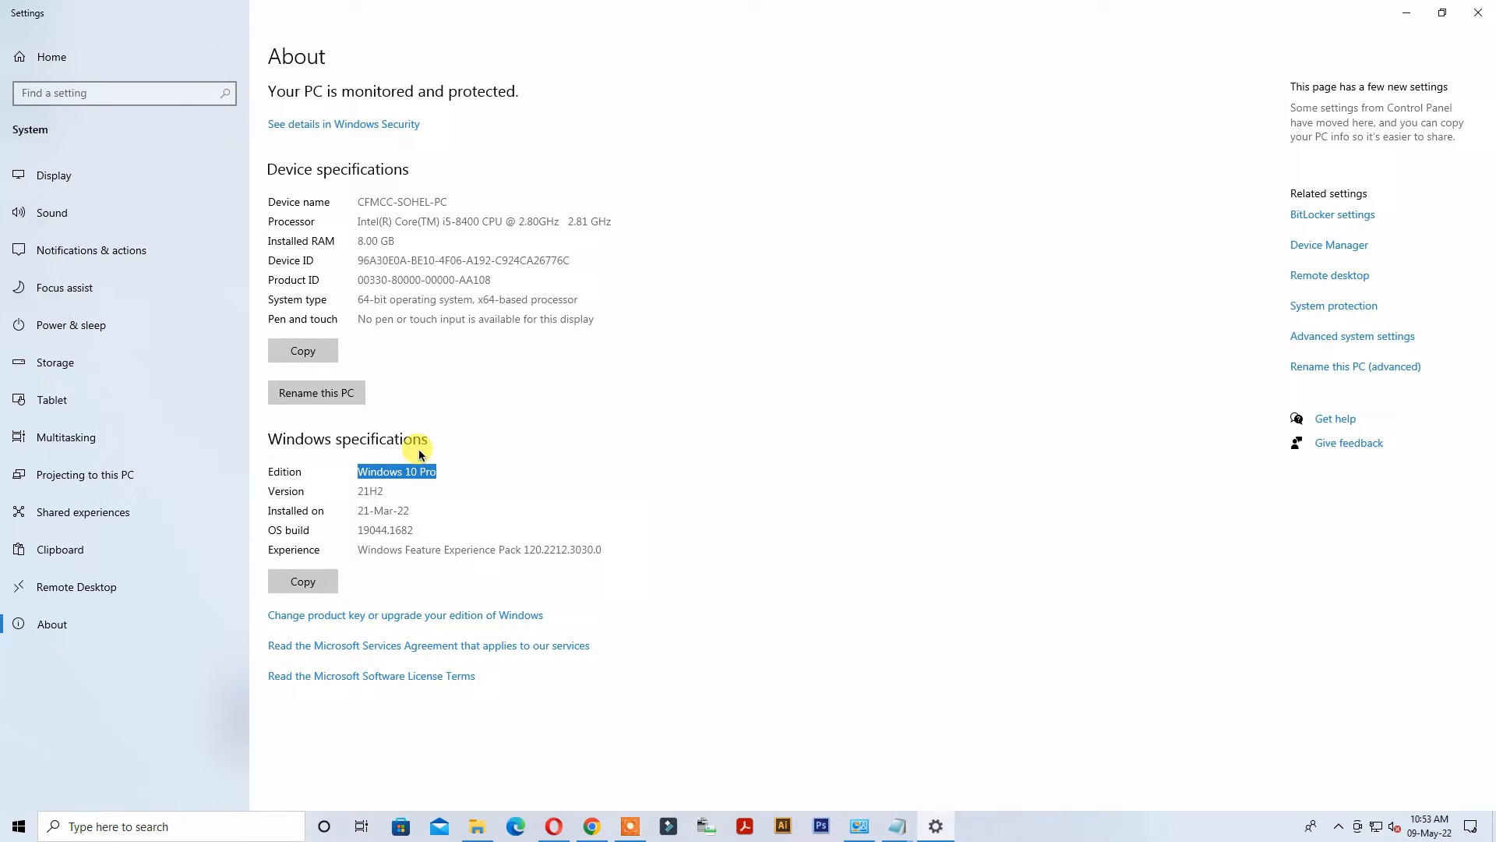
mouse_move(112, 586)
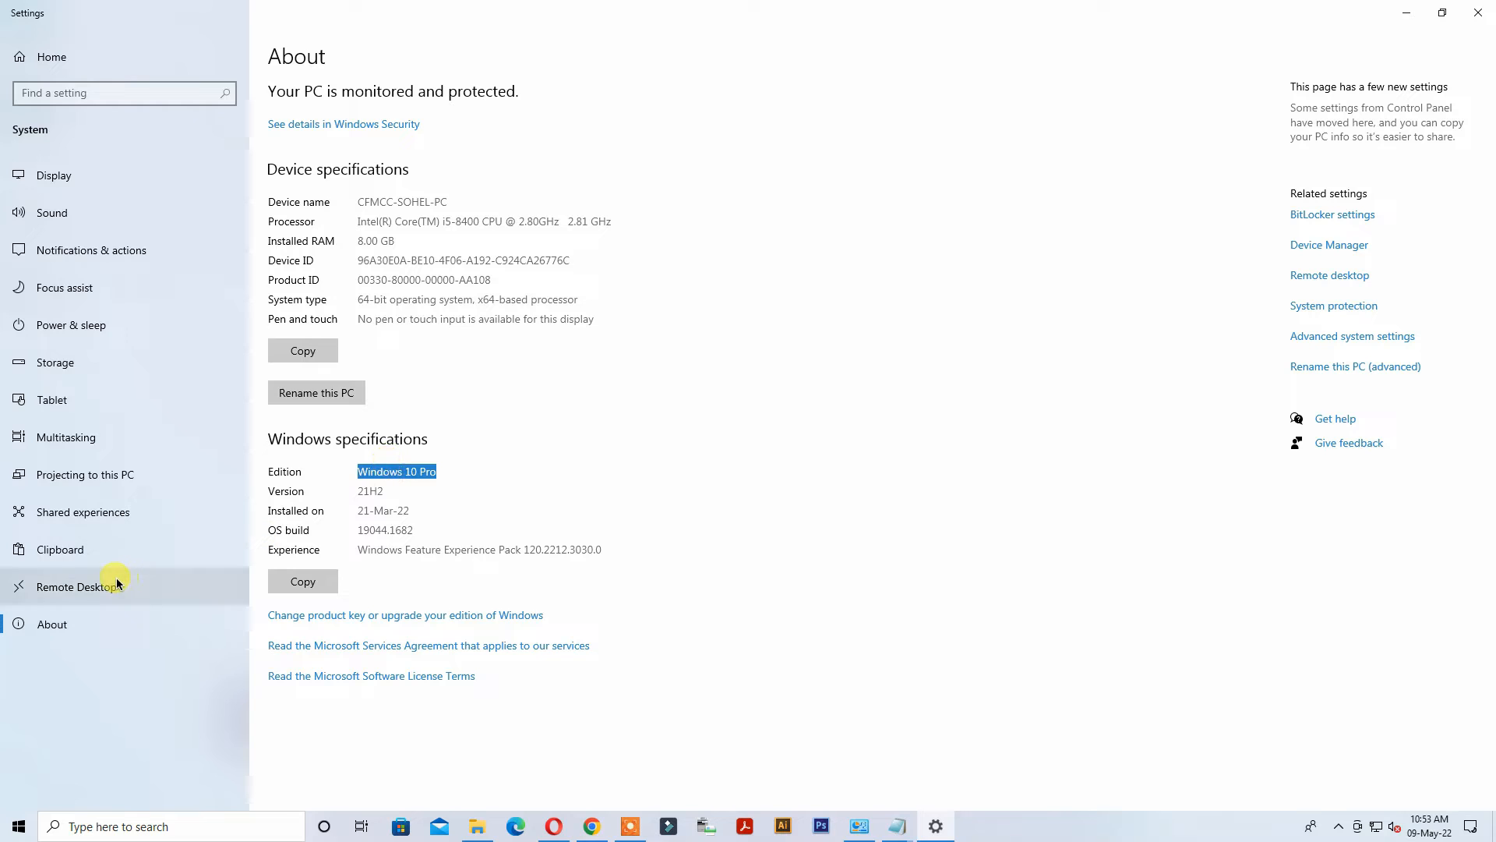
mouse_move(60, 77)
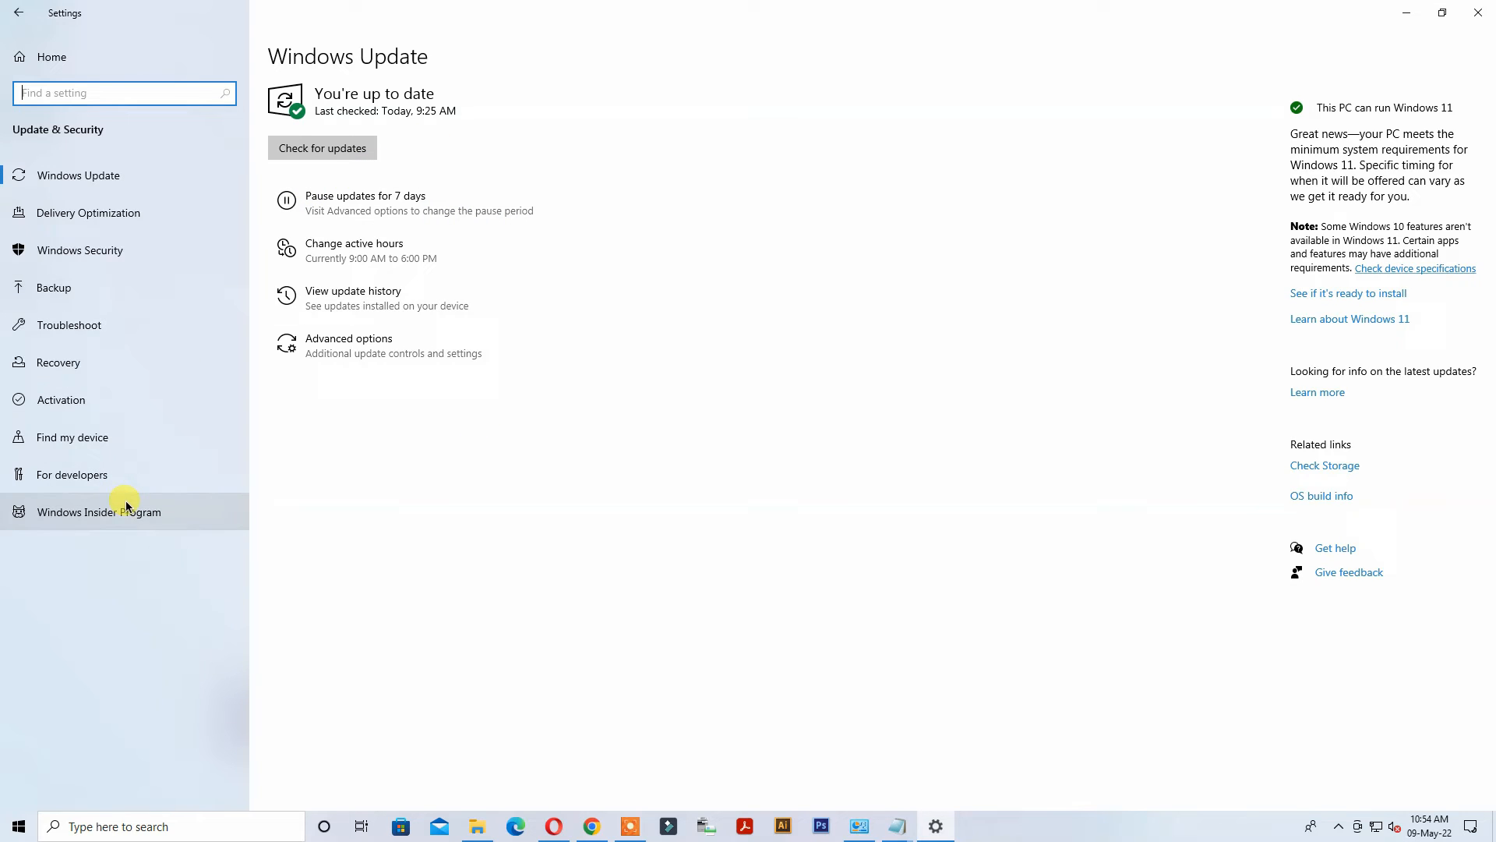
click(61, 399)
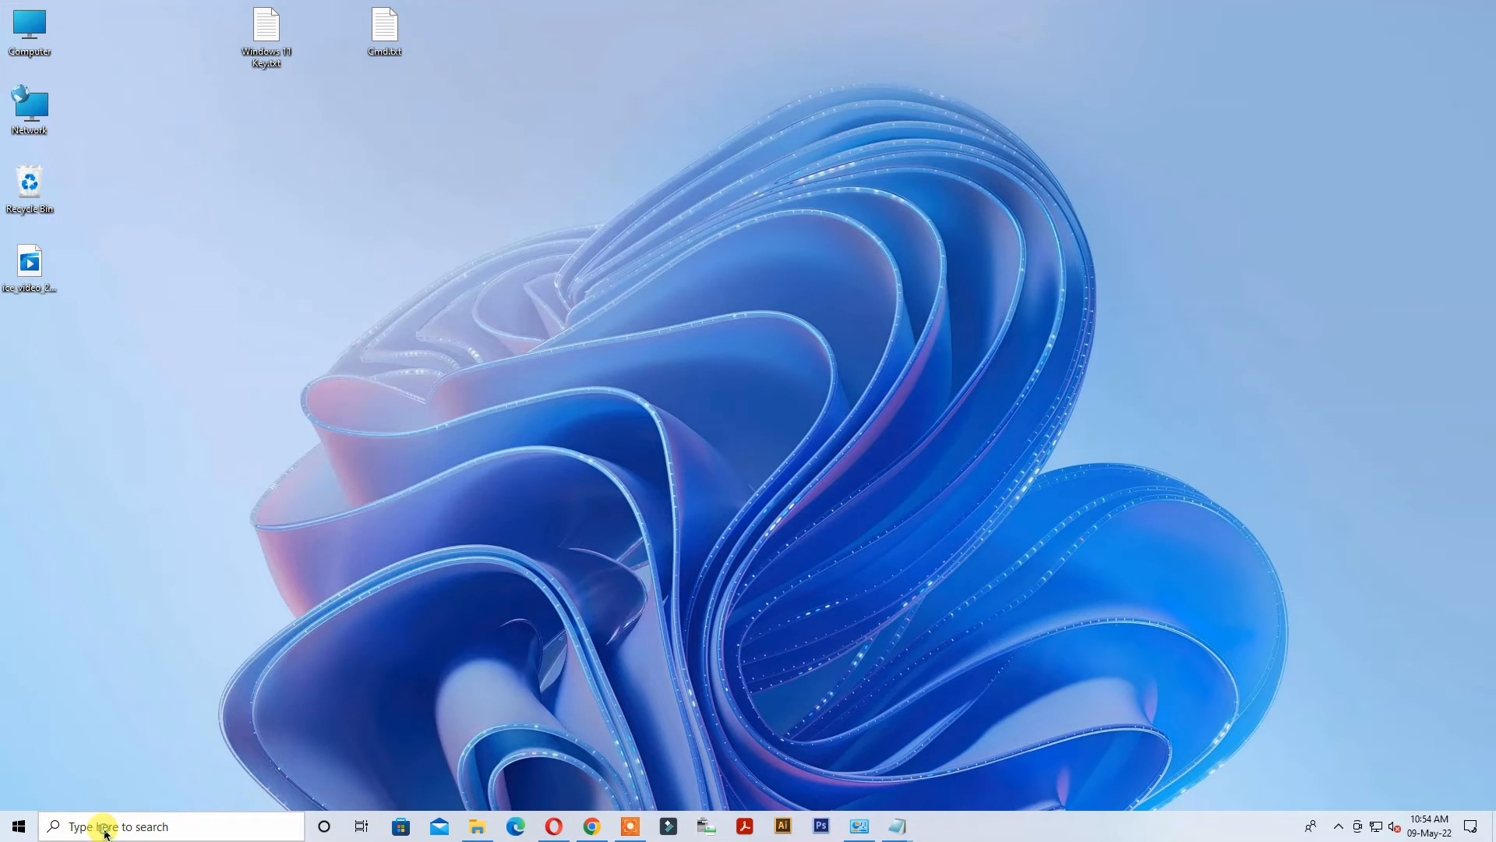
Run cmd as administrator and copy the slmgr.vbs -ipk command from the Cmd text file
text(cmd)
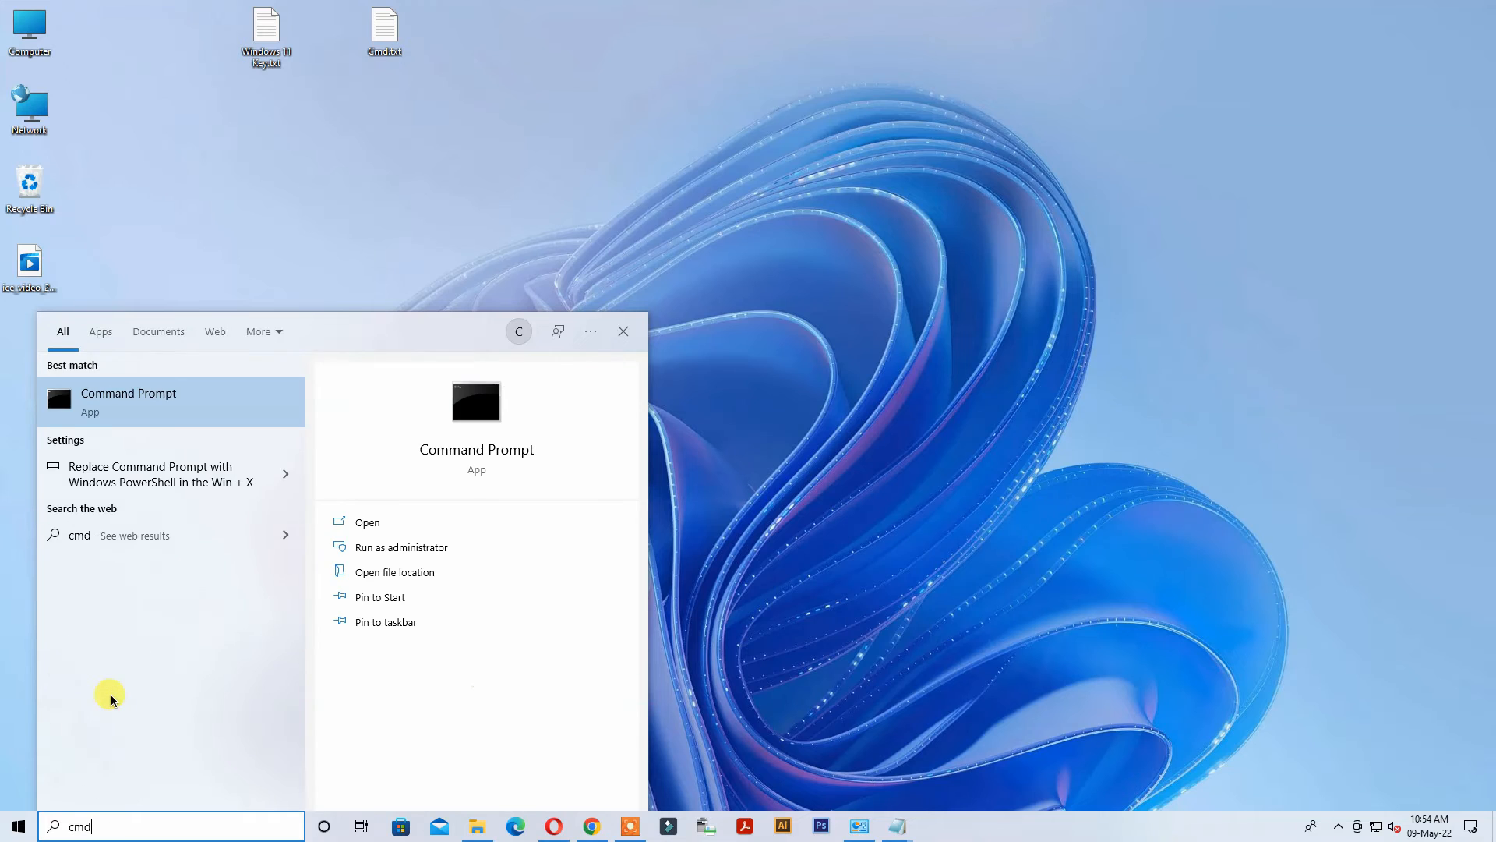
right_click(128, 400)
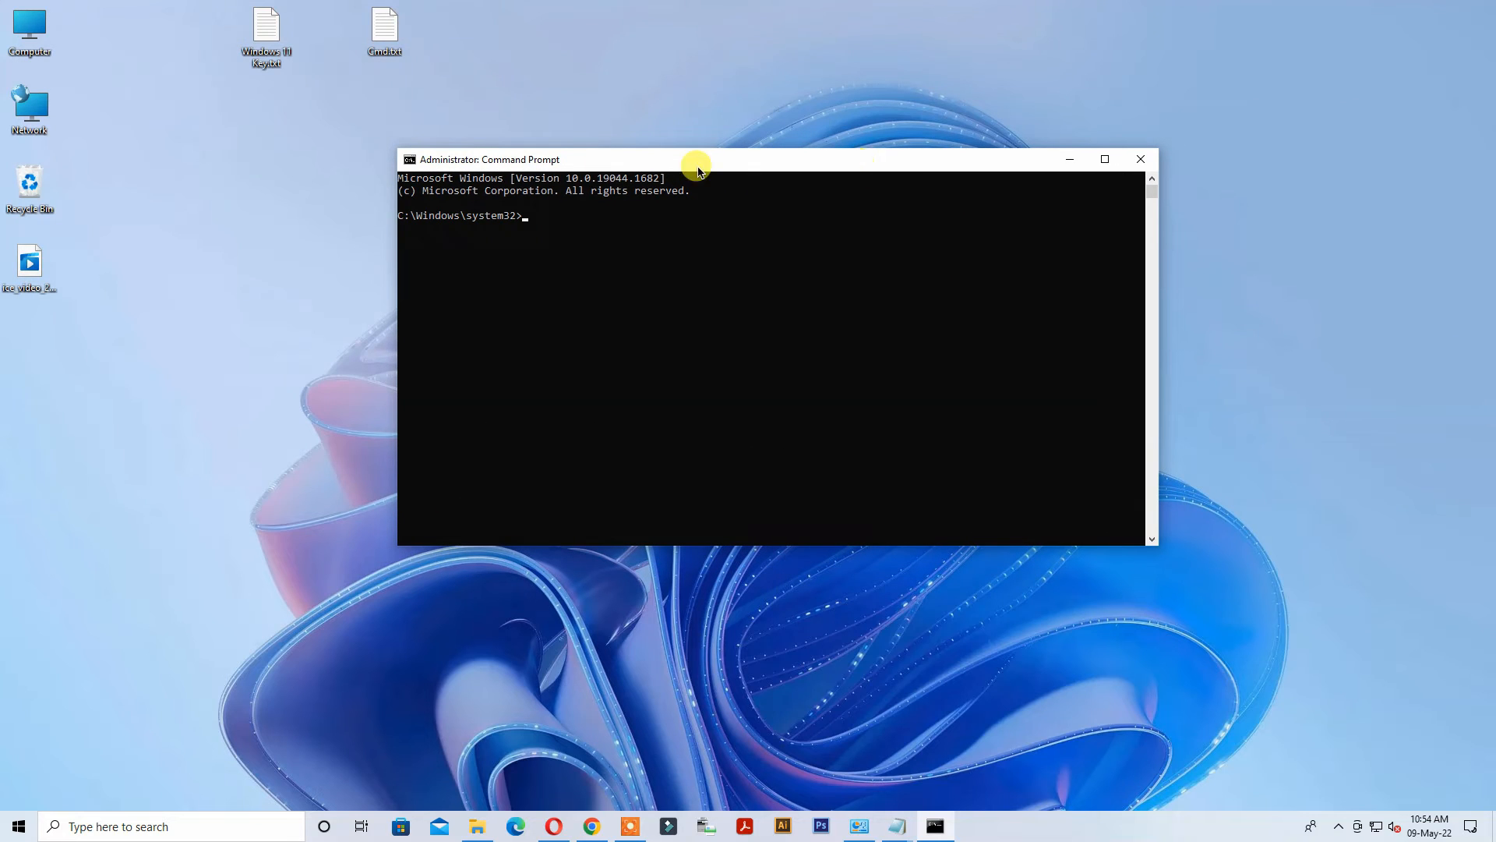
double_click(385, 31)
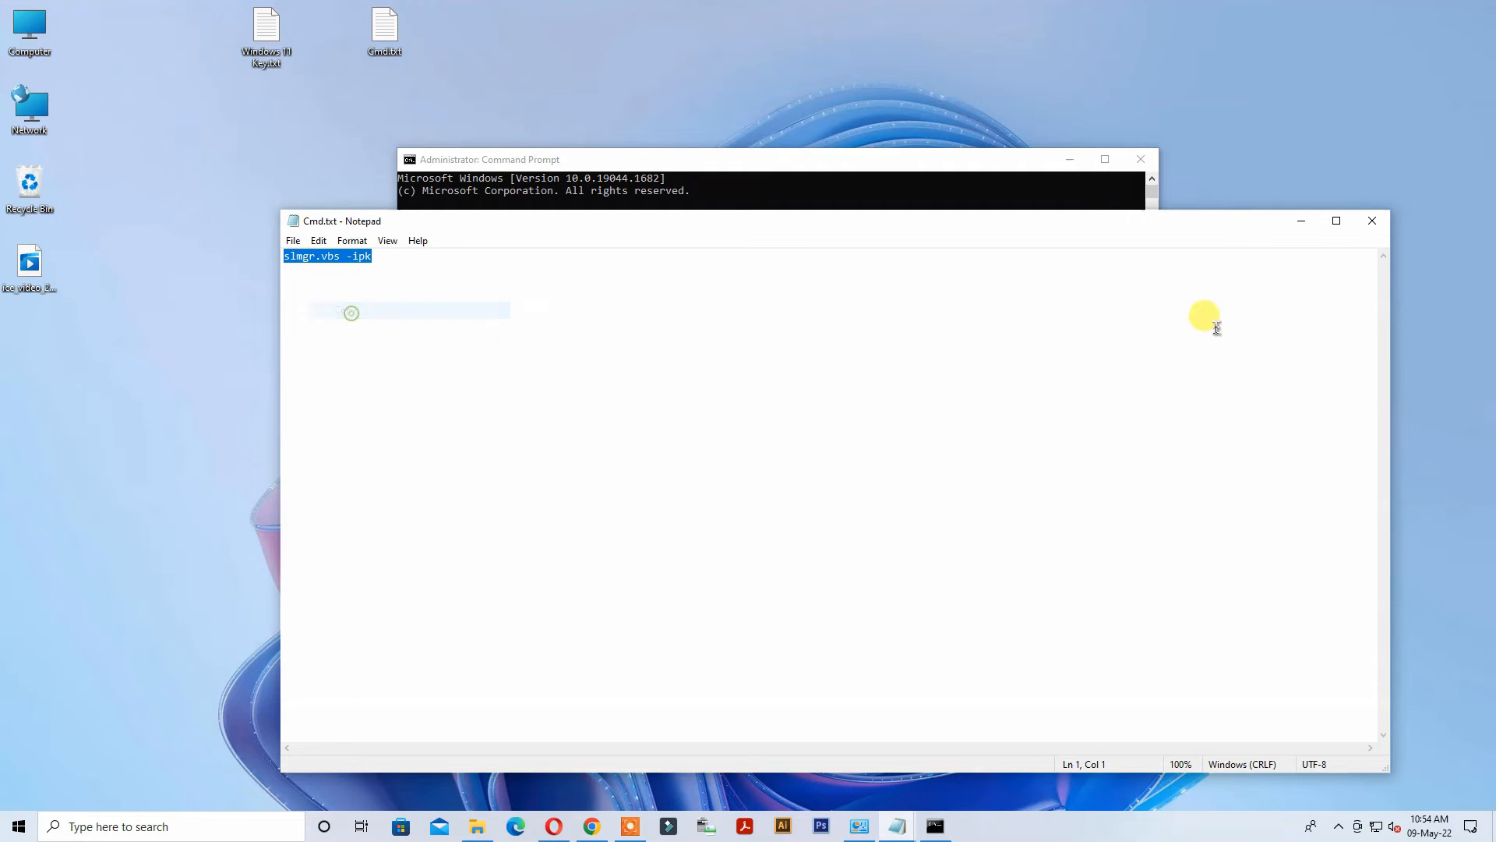
right_click(488, 159)
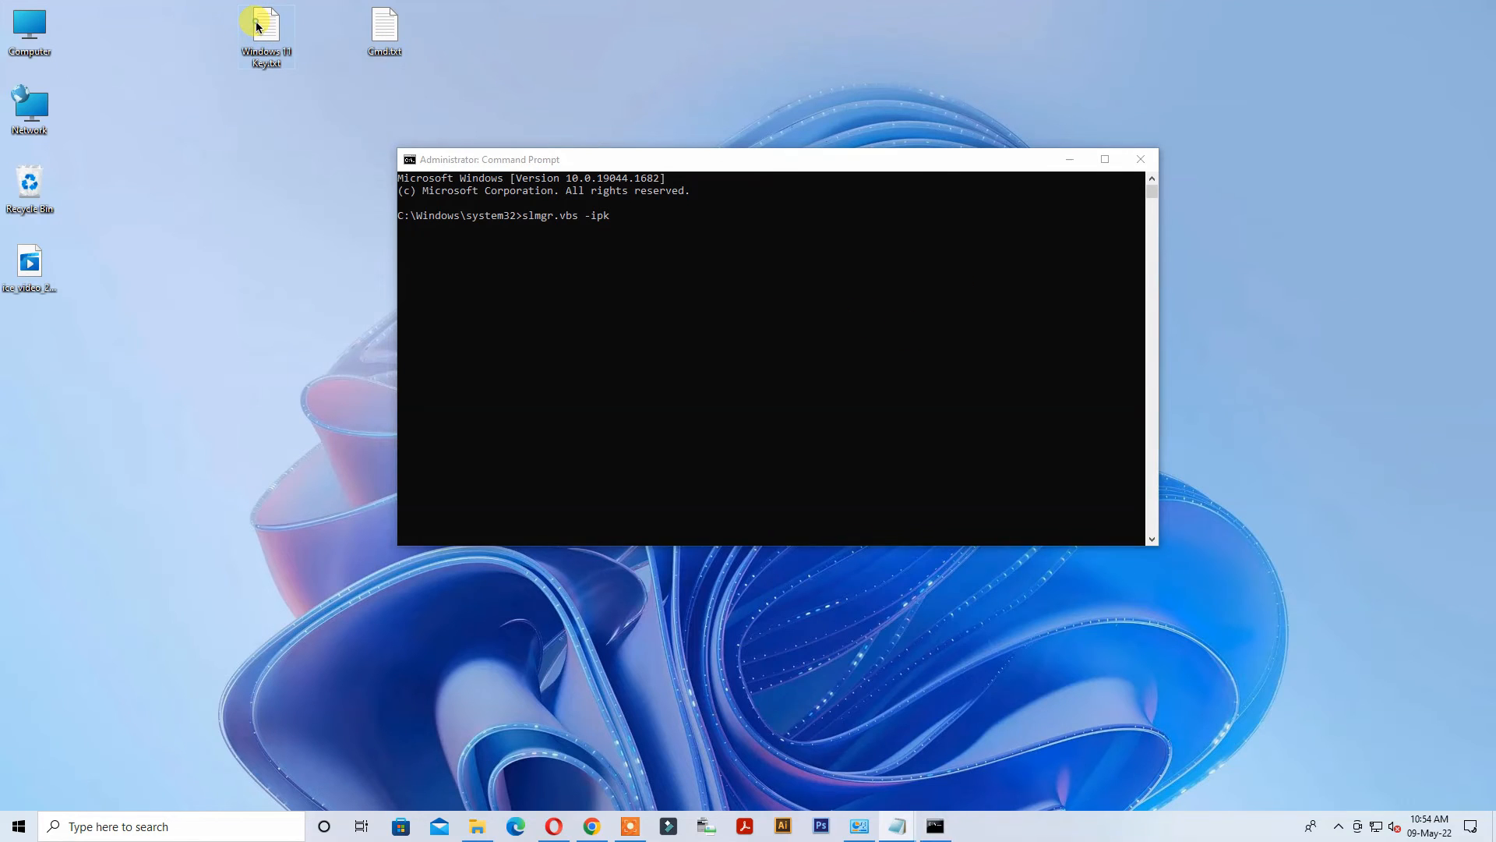
Copy the Enterprise key from the Windows 11 Key file, run the install command and confirm the key installed
double_click(265, 31)
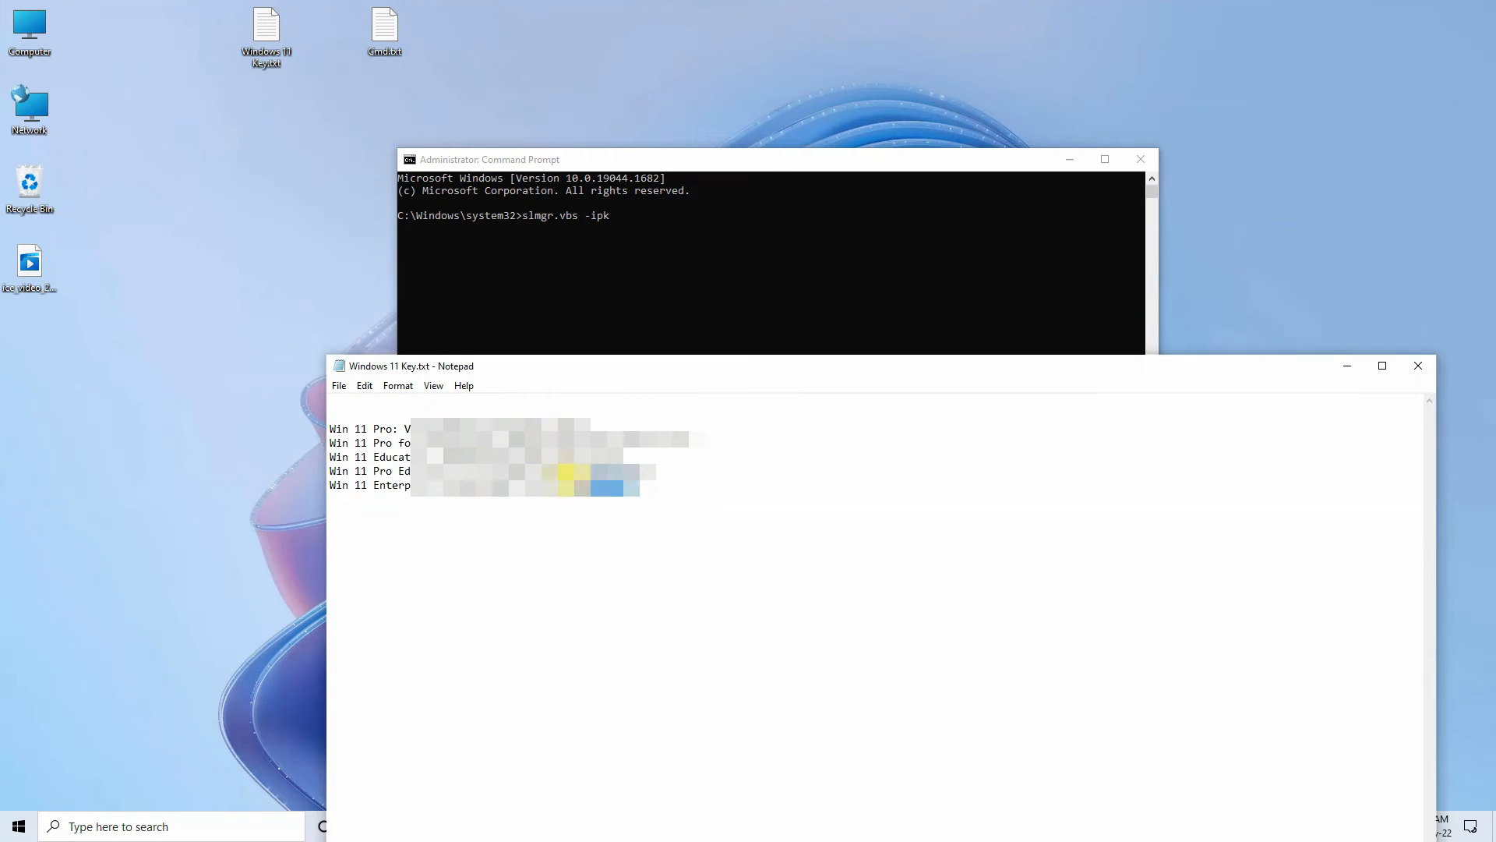
right_click(516, 487)
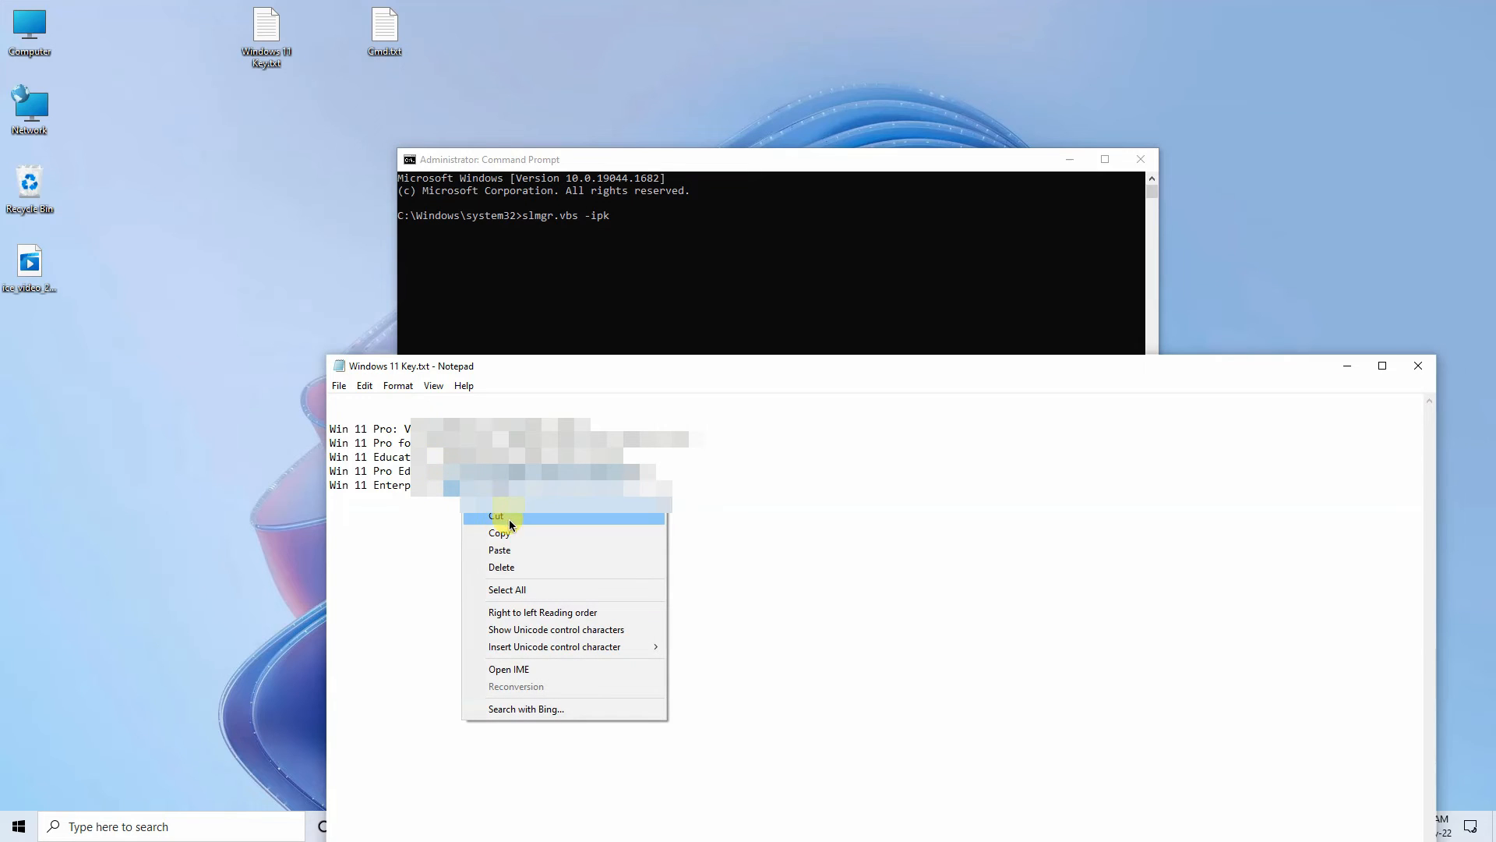
click(500, 533)
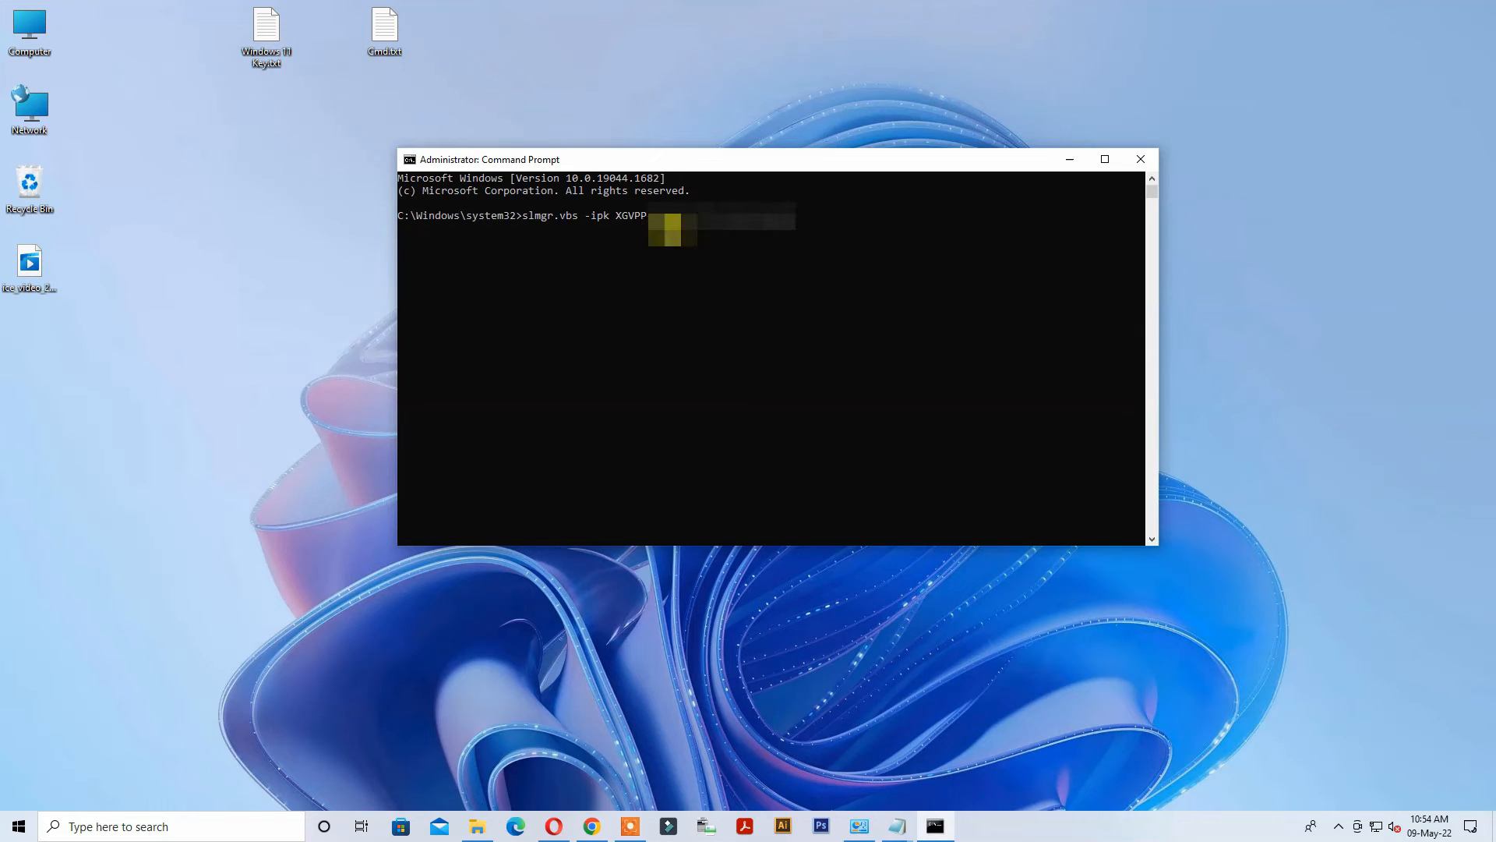
key(enter)
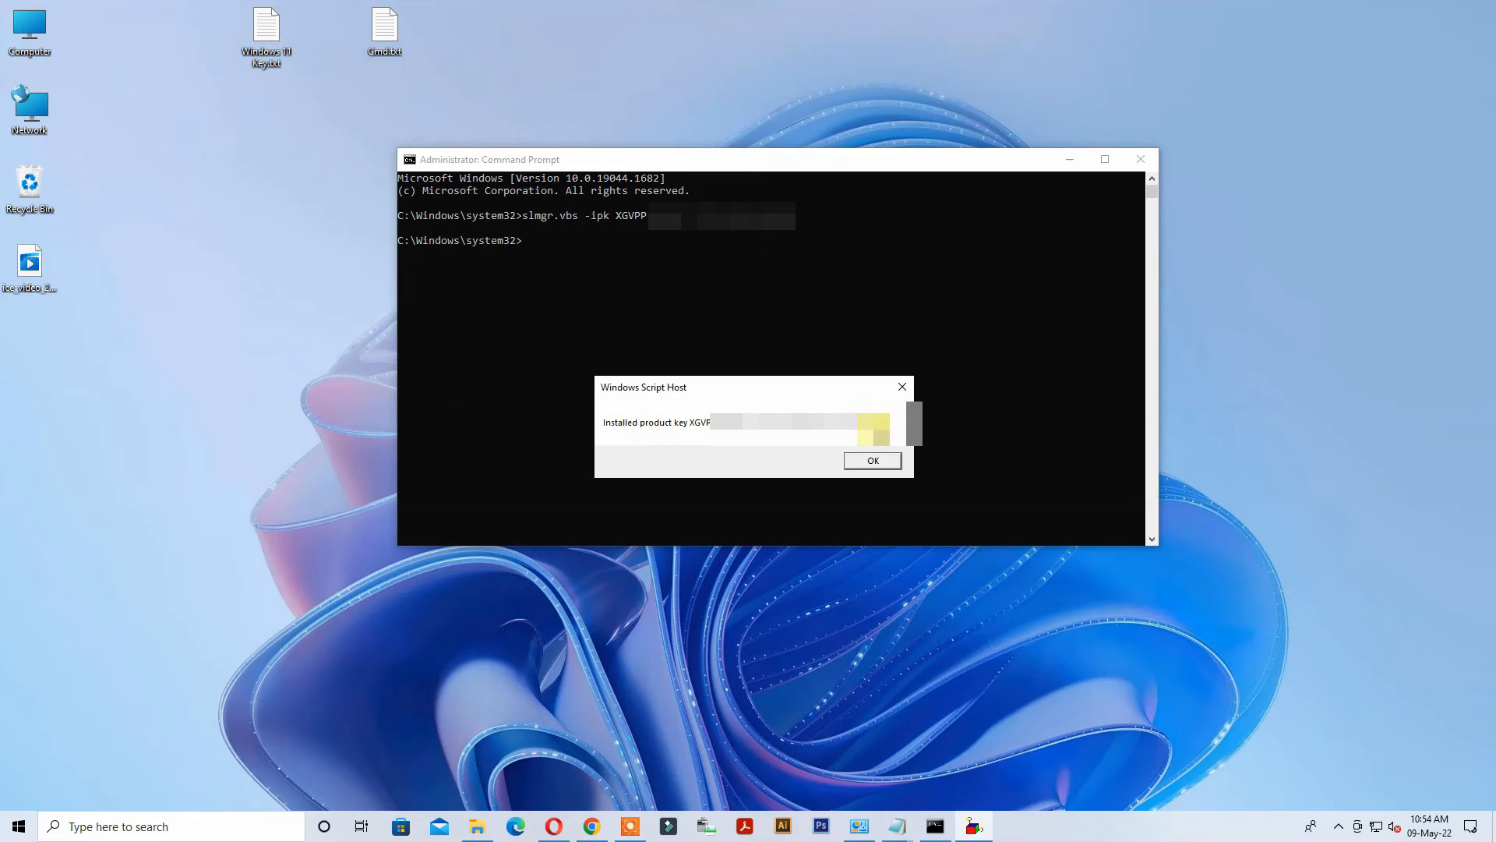
click(870, 460)
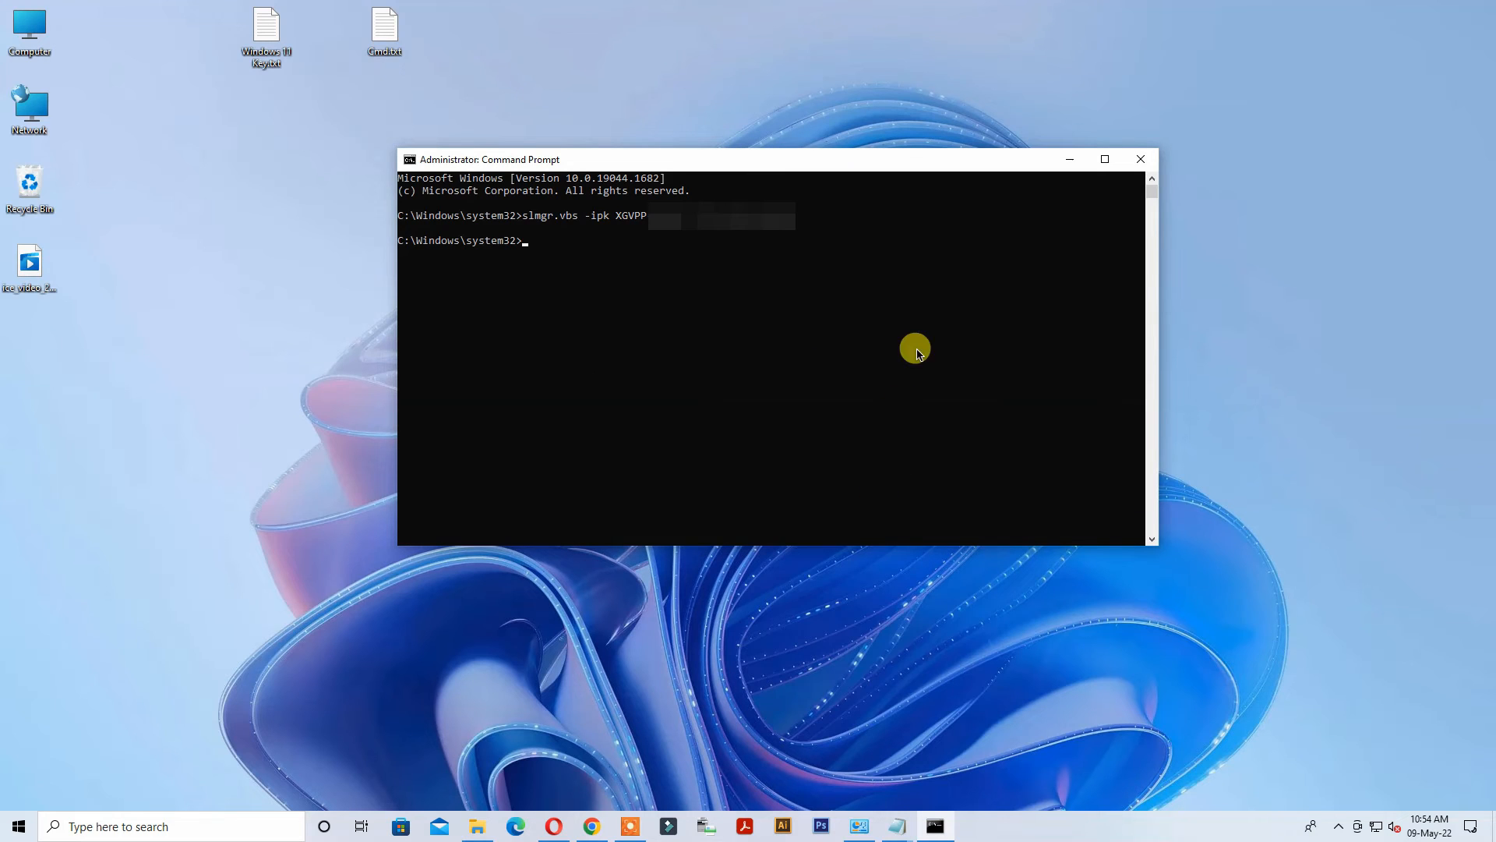
click(1140, 159)
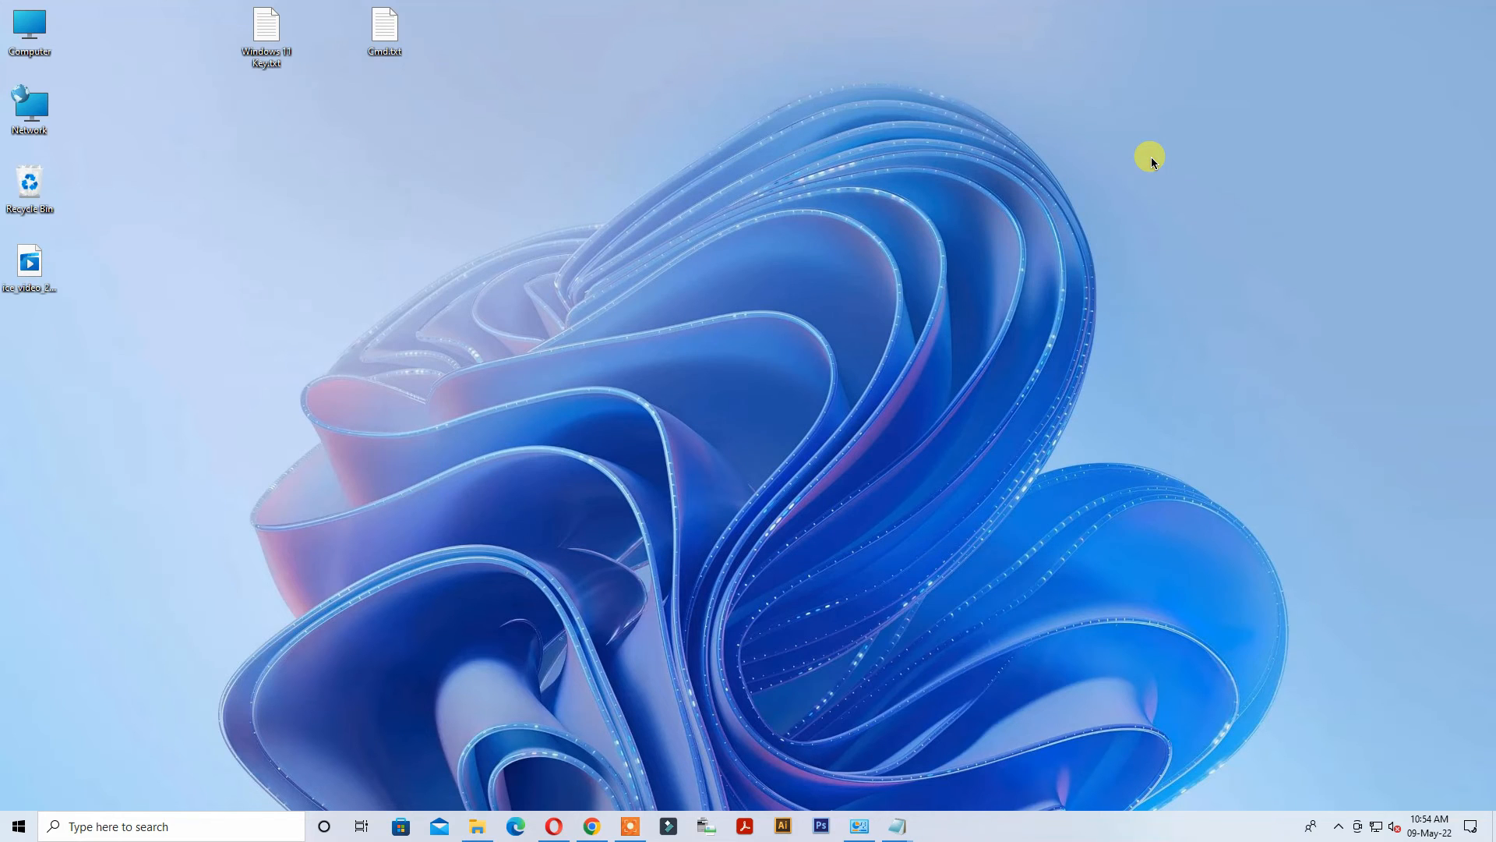
Confirm About shows Windows 10 Enterprise, then view Activation reporting a digital license
right_click(28, 28)
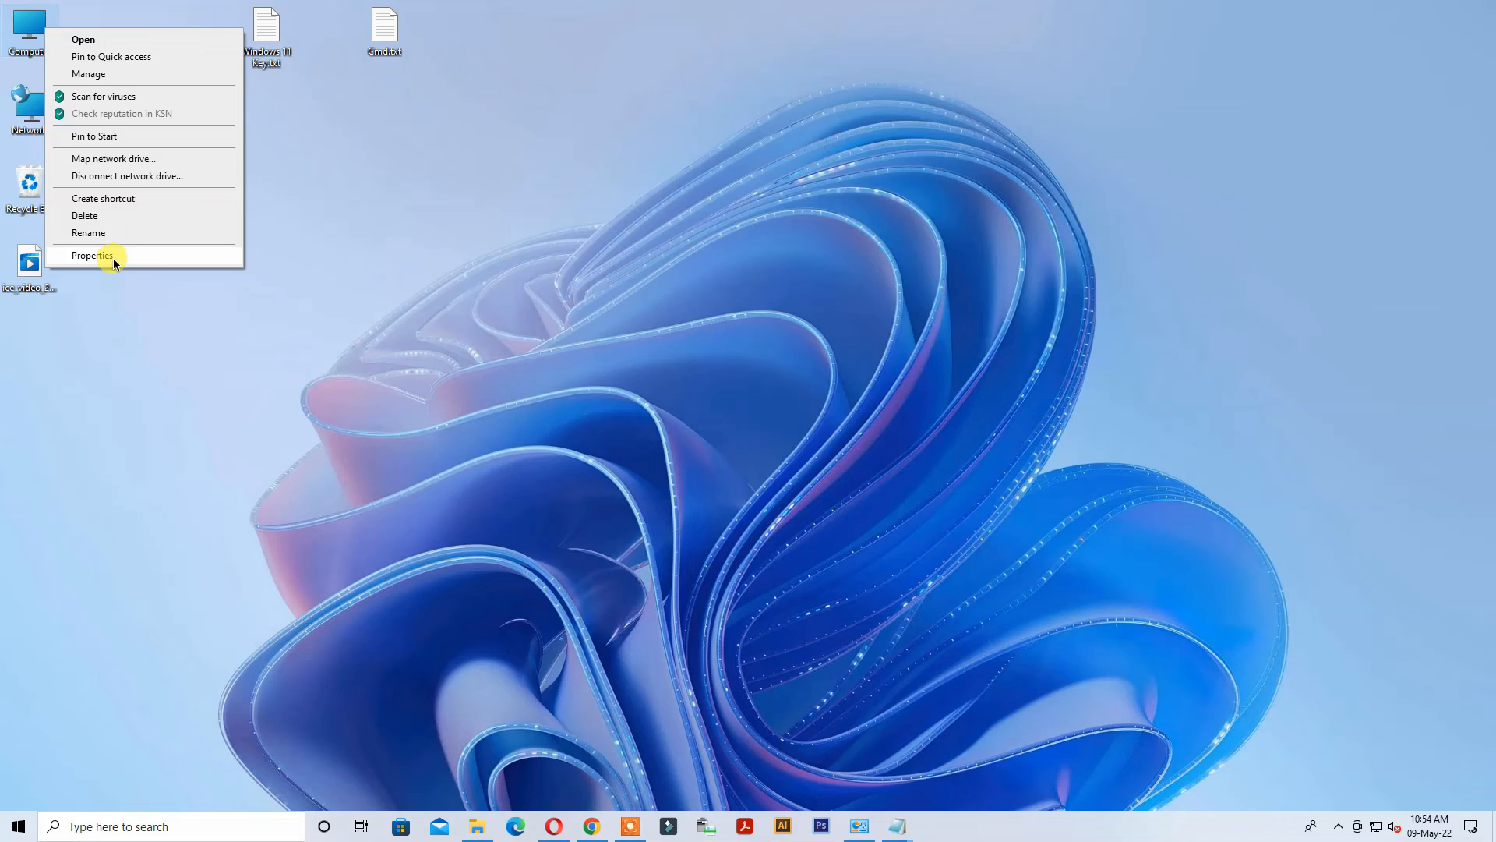
click(92, 254)
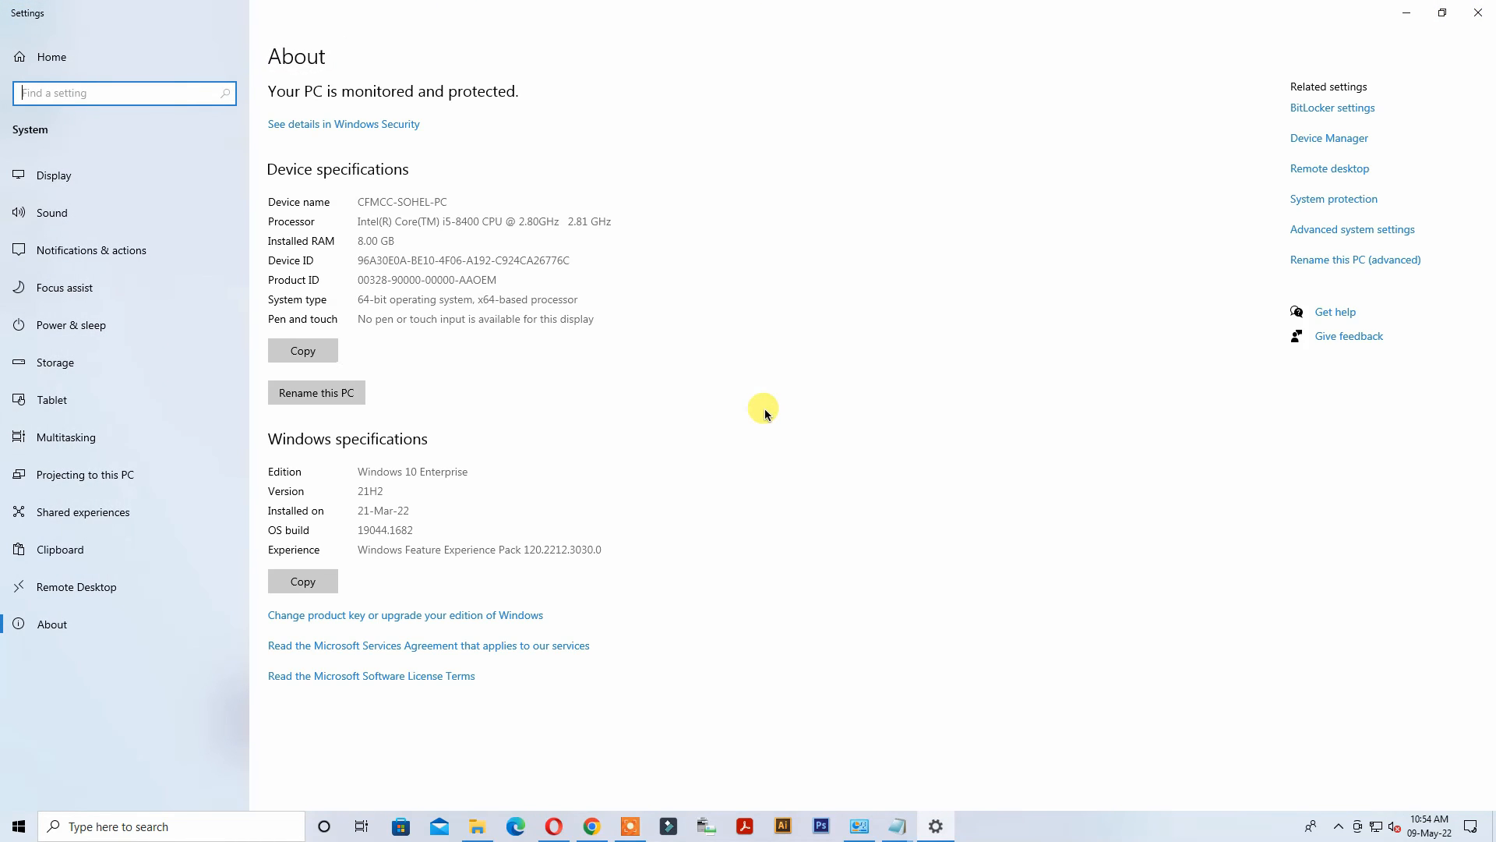
double_click(412, 471)
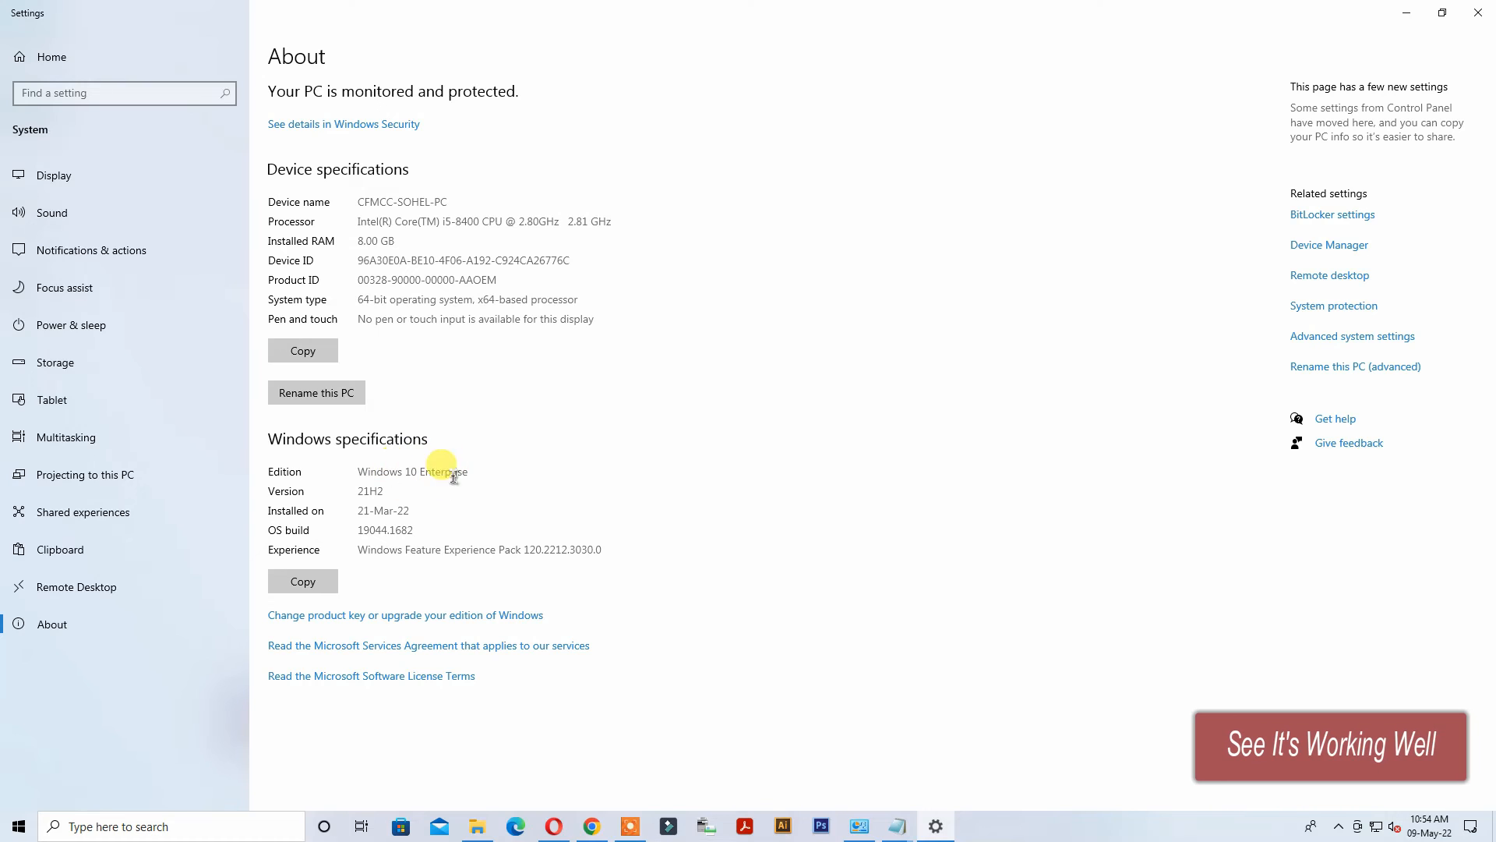
double_click(412, 471)
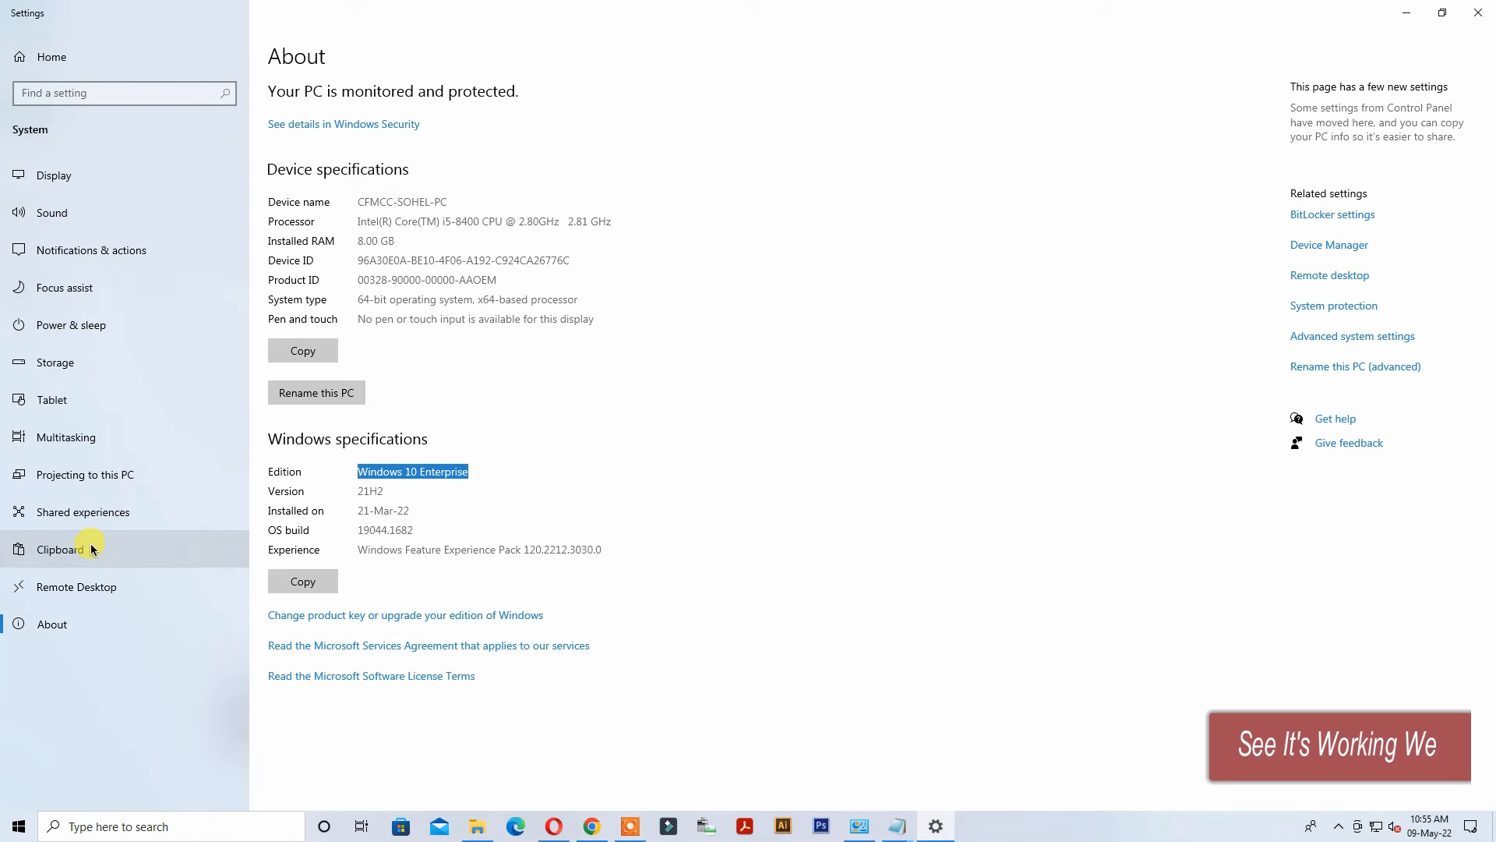
click(17, 13)
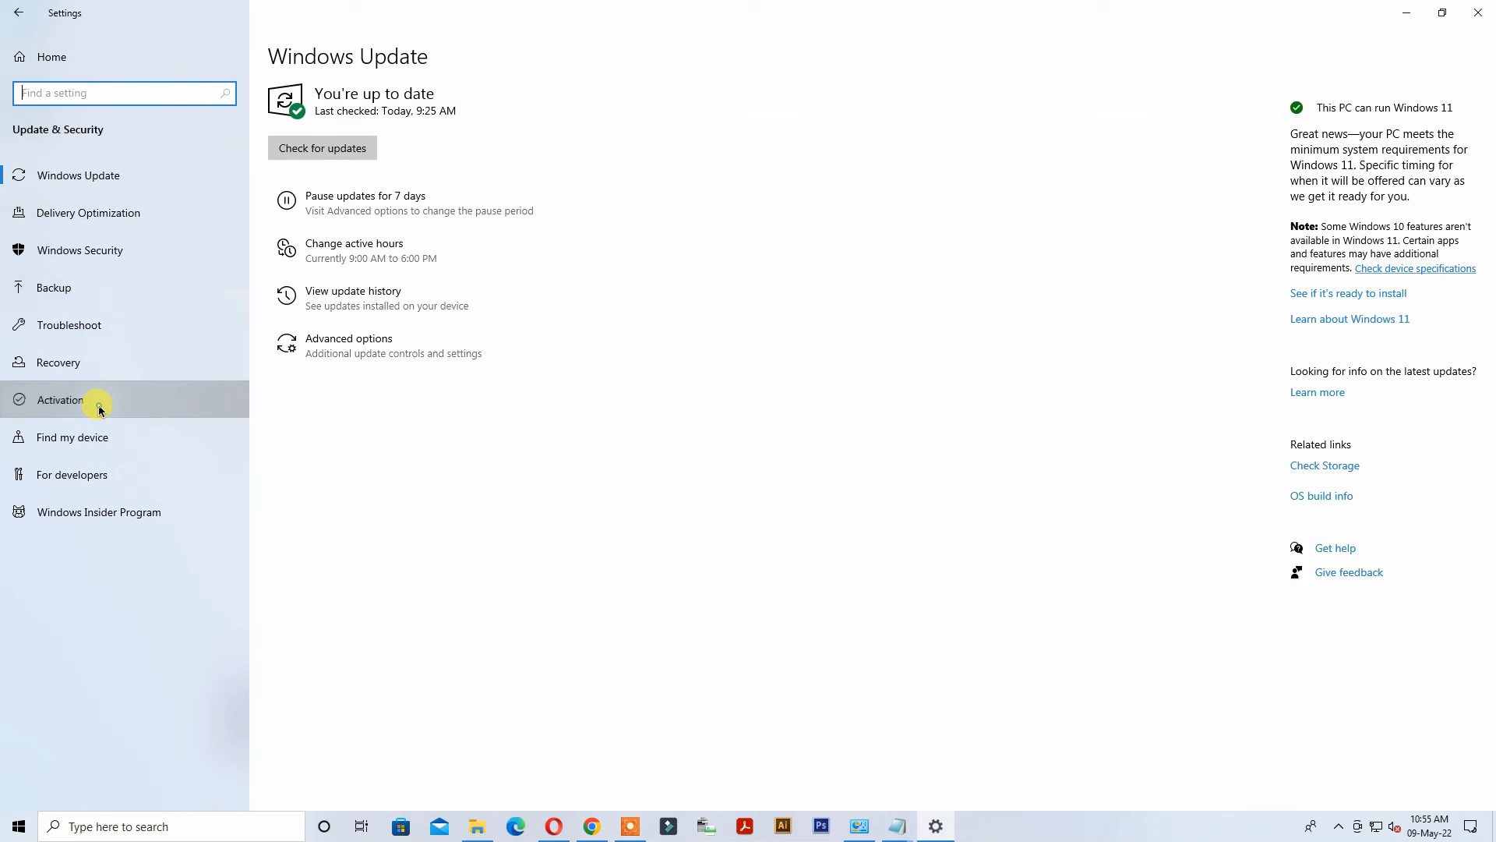
click(61, 399)
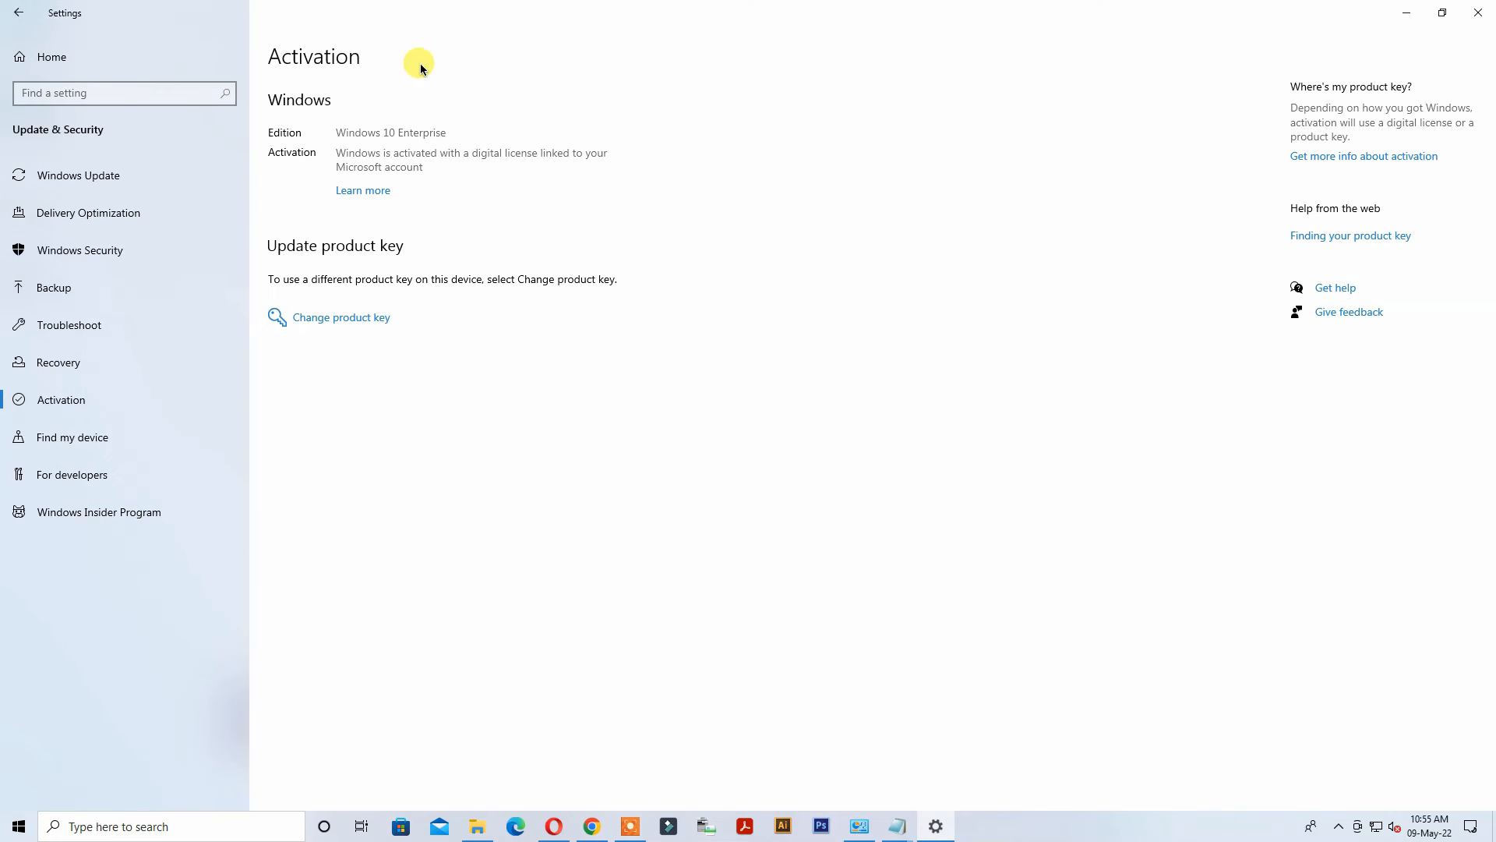